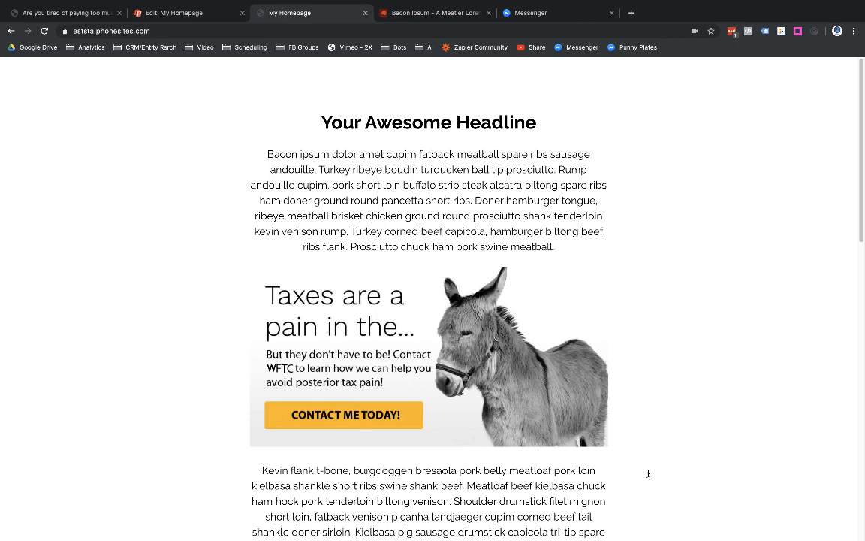
mouse_move(681, 386)
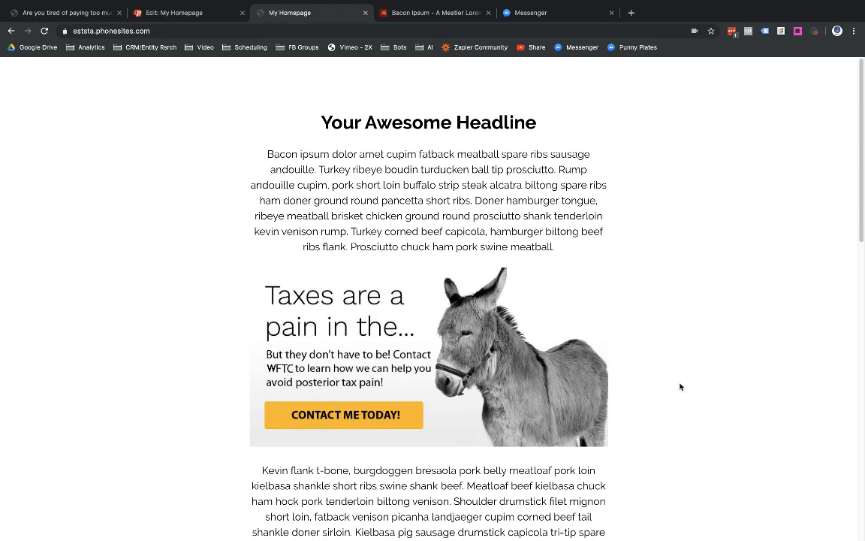
mouse_move(685, 410)
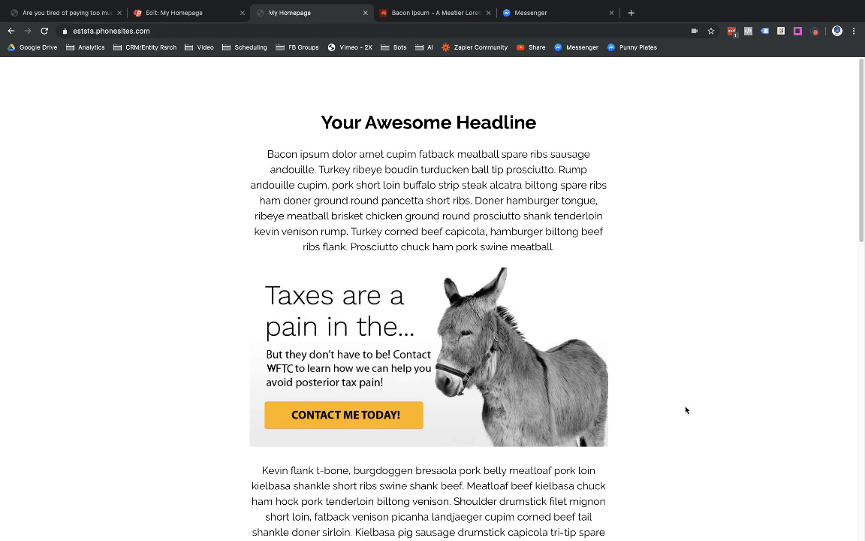
Look through the published page, then return to the My Homepage editor with its block list.
scroll(down, 3)
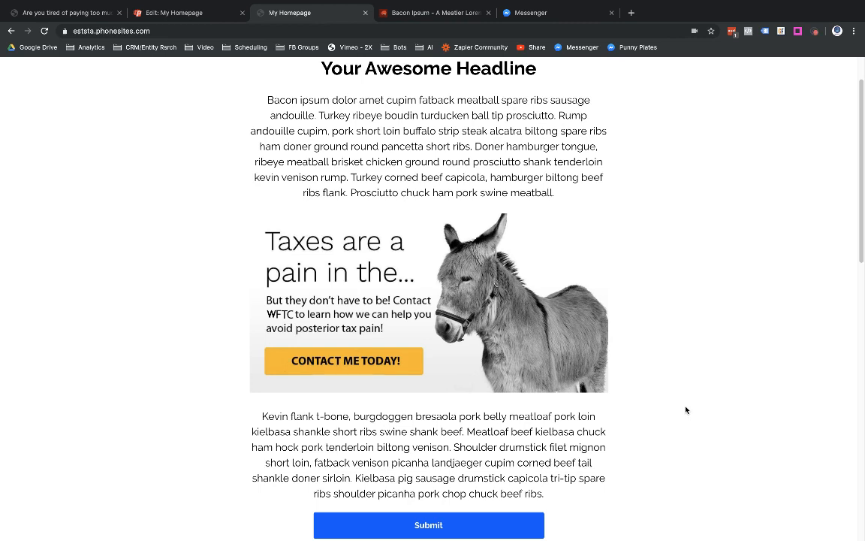
mouse_move(670, 216)
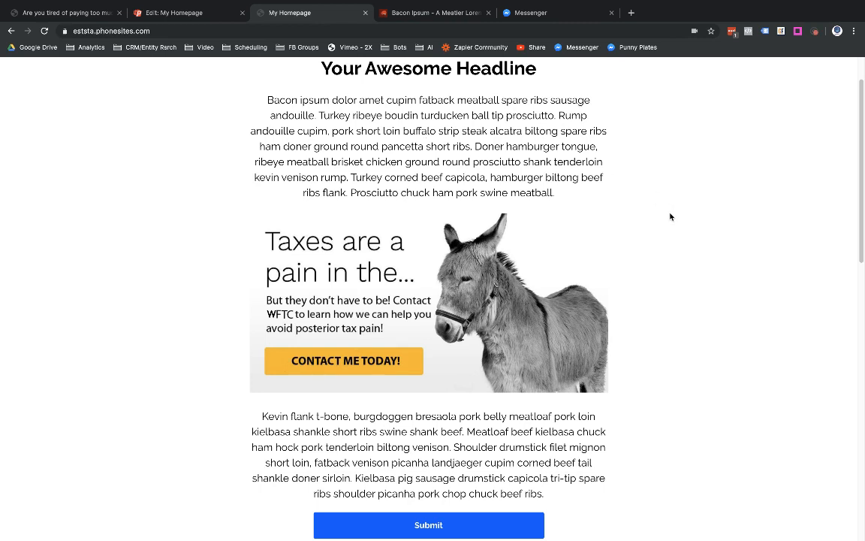
scroll(down, 3)
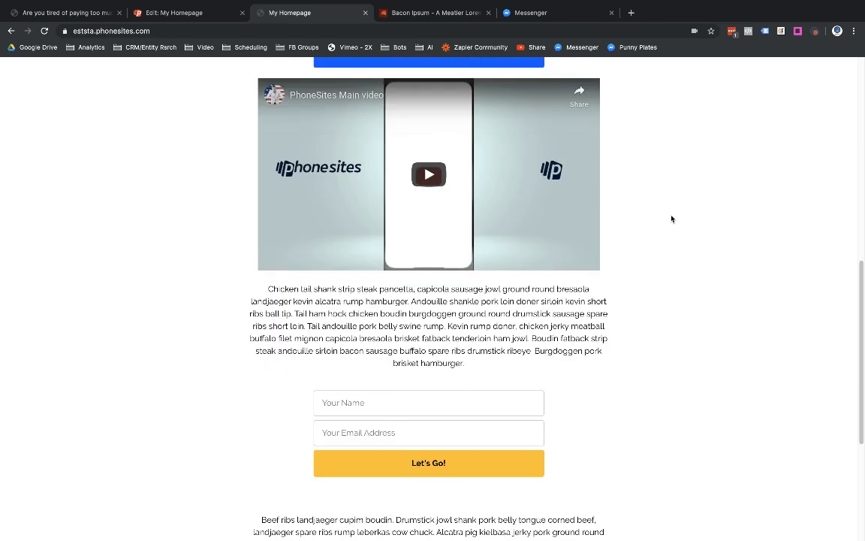
scroll(down, 3)
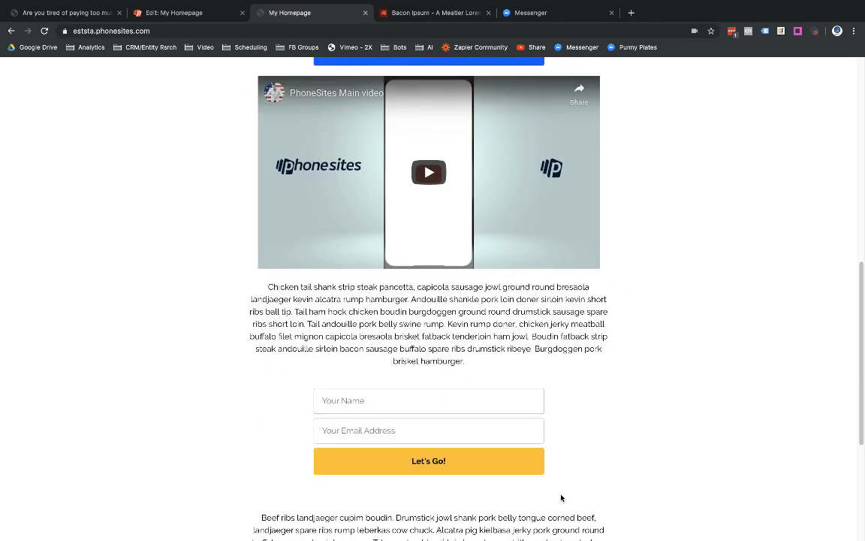
scroll(down, 3)
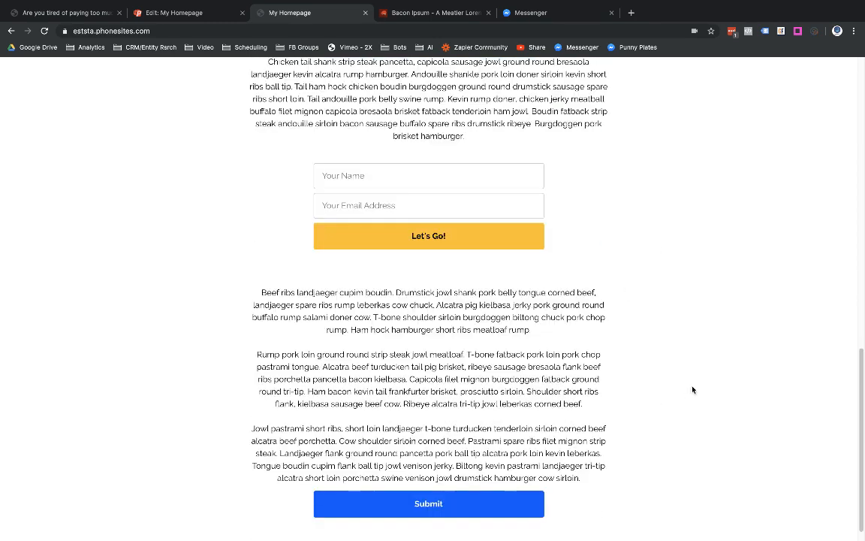
scroll(down, 3)
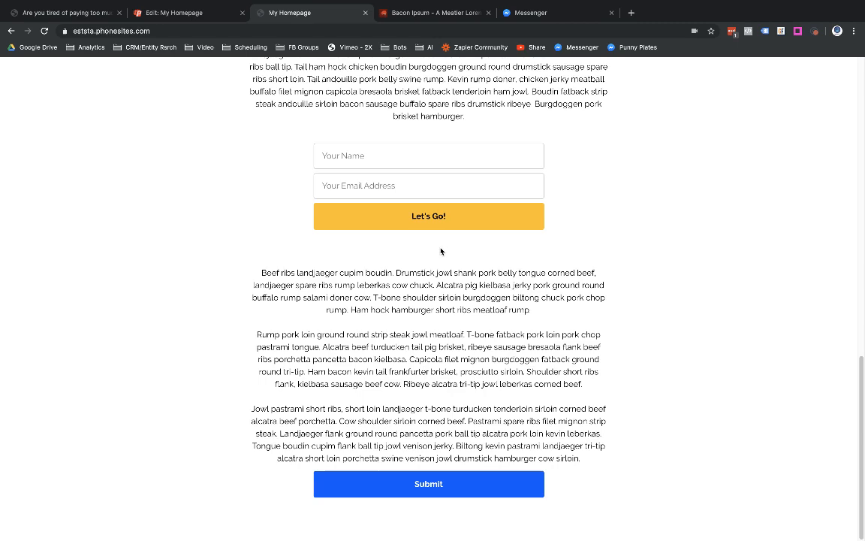
scroll(up, 3)
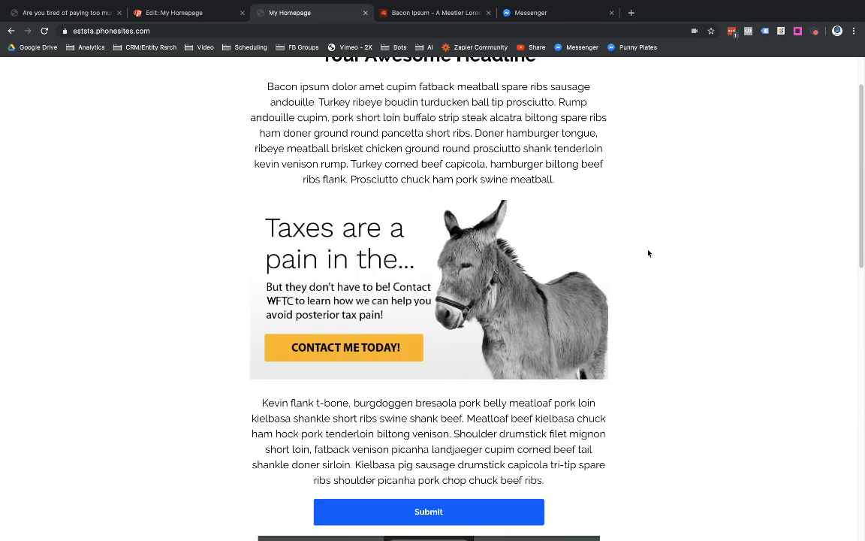
scroll(down, 3)
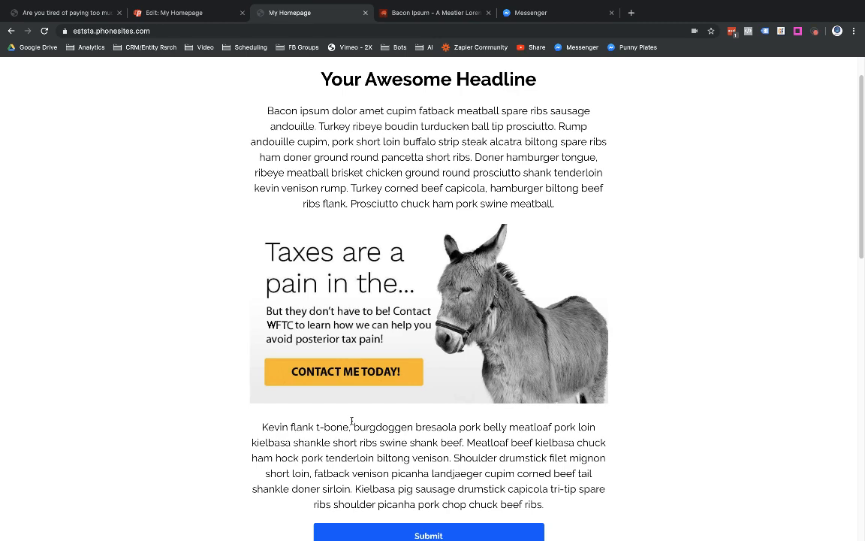
scroll(down, 3)
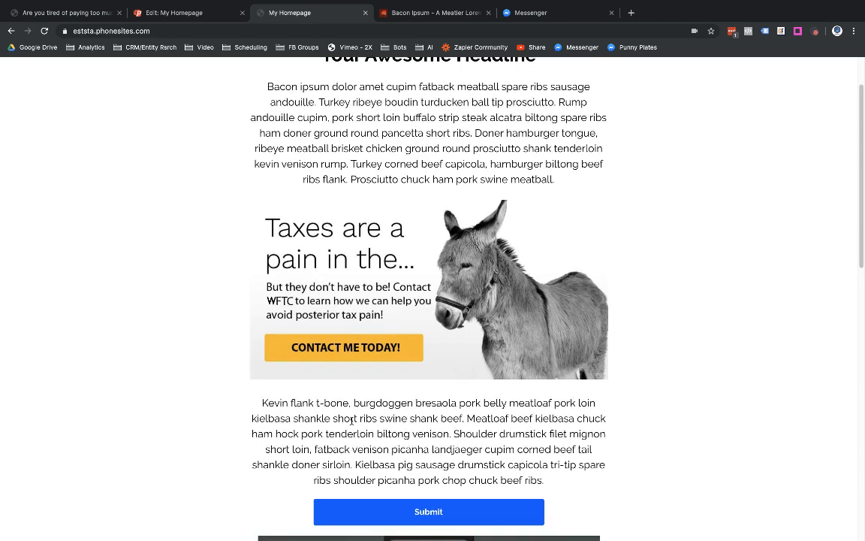
scroll(down, 3)
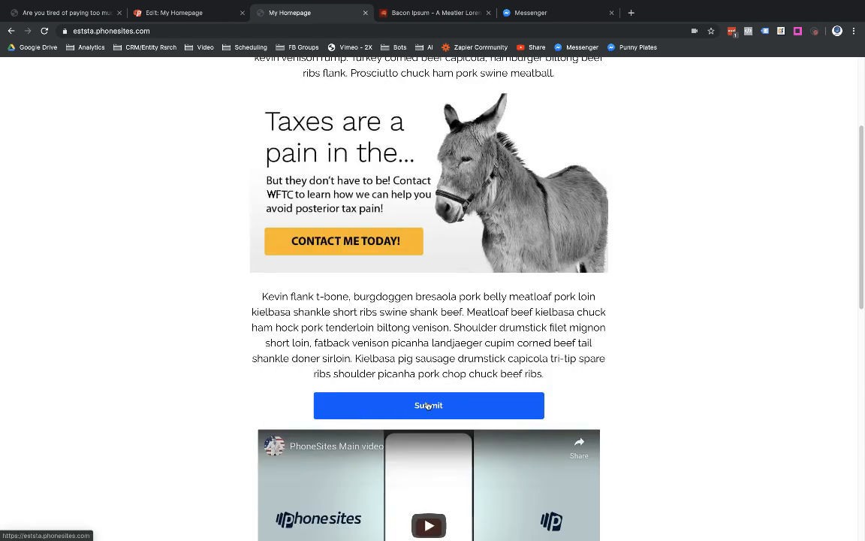
scroll(down, 3)
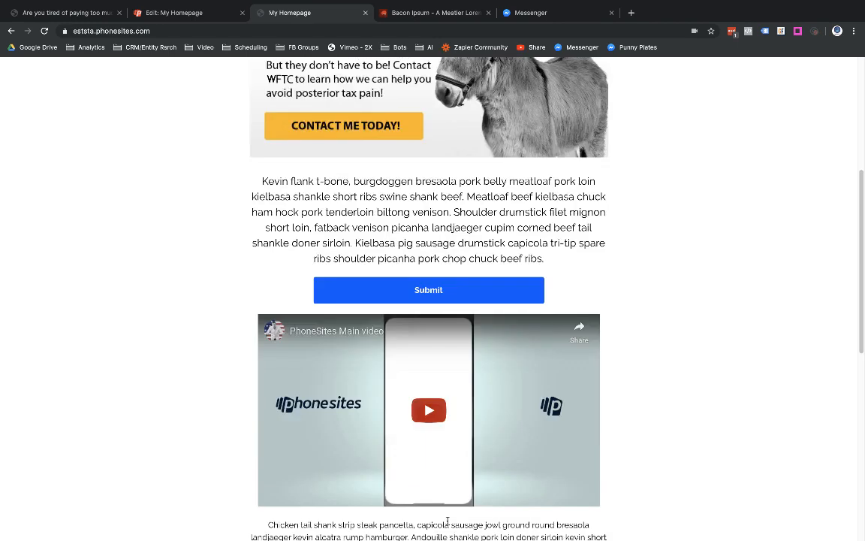
scroll(down, 3)
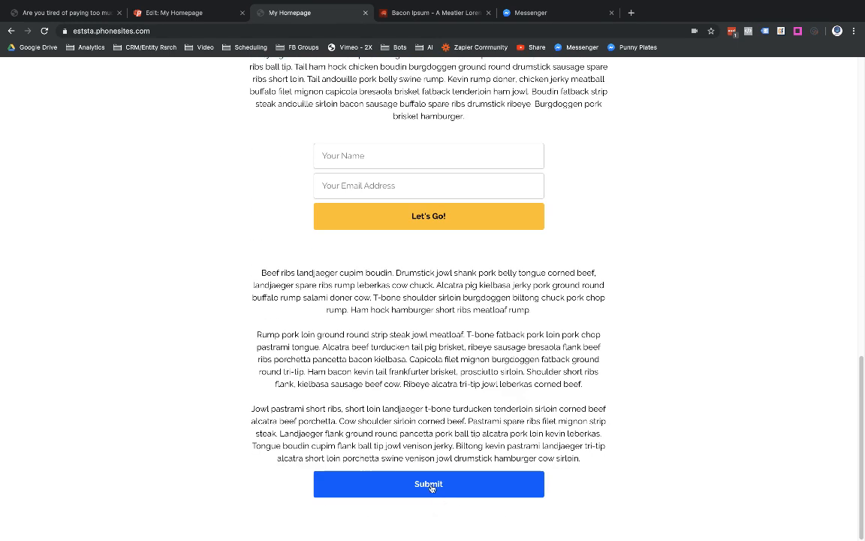
mouse_move(264, 311)
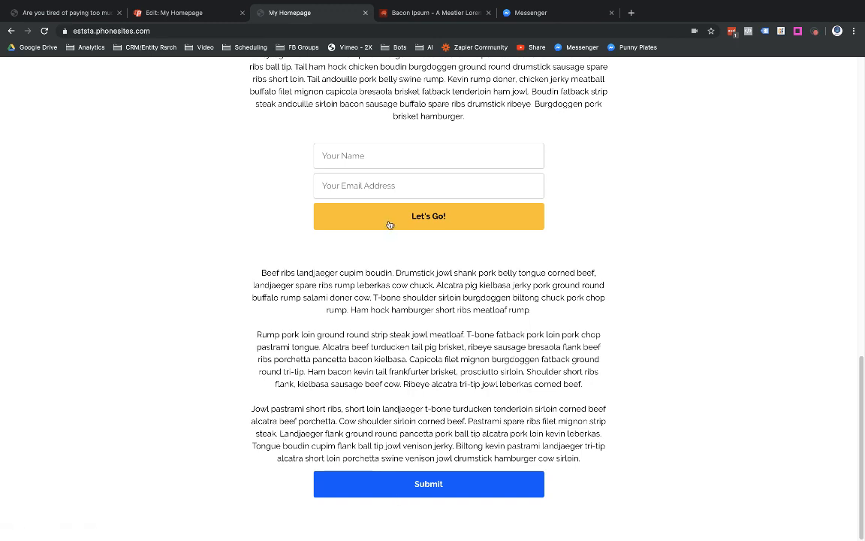
mouse_move(412, 368)
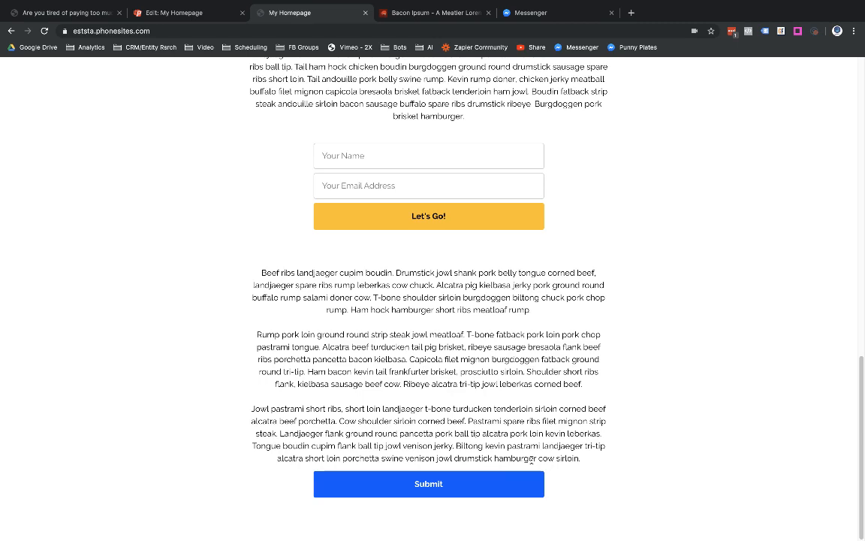
mouse_move(429, 246)
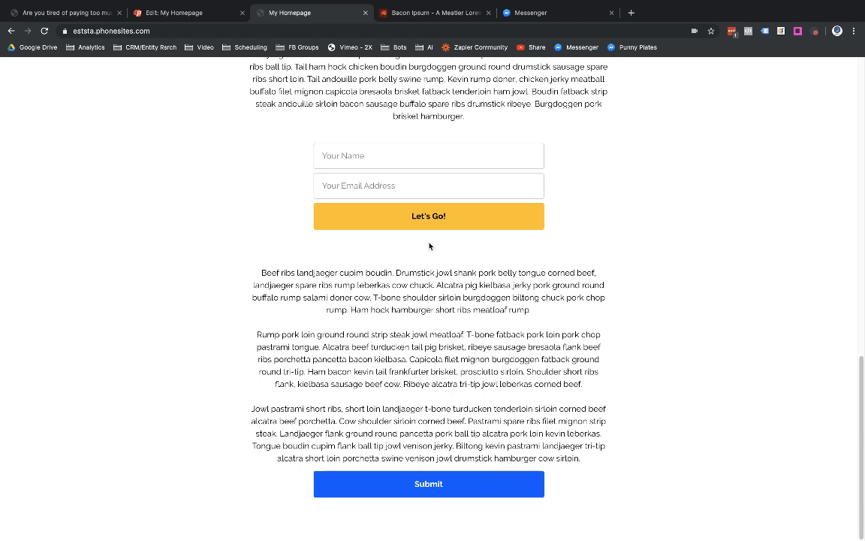
scroll(up, 3)
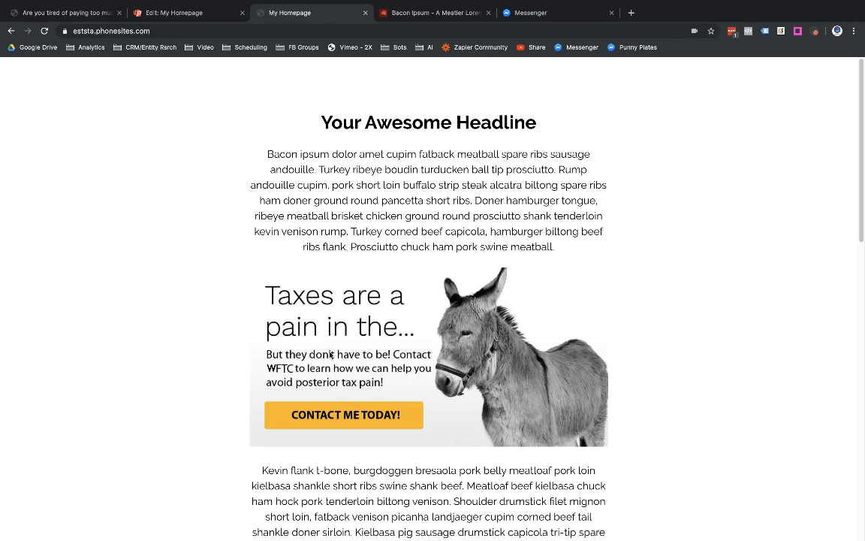
scroll(down, 3)
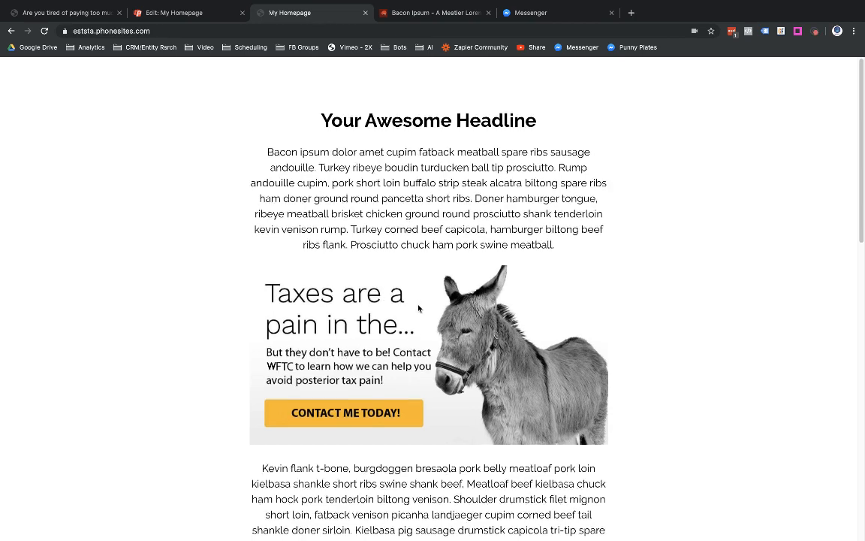
scroll(down, 3)
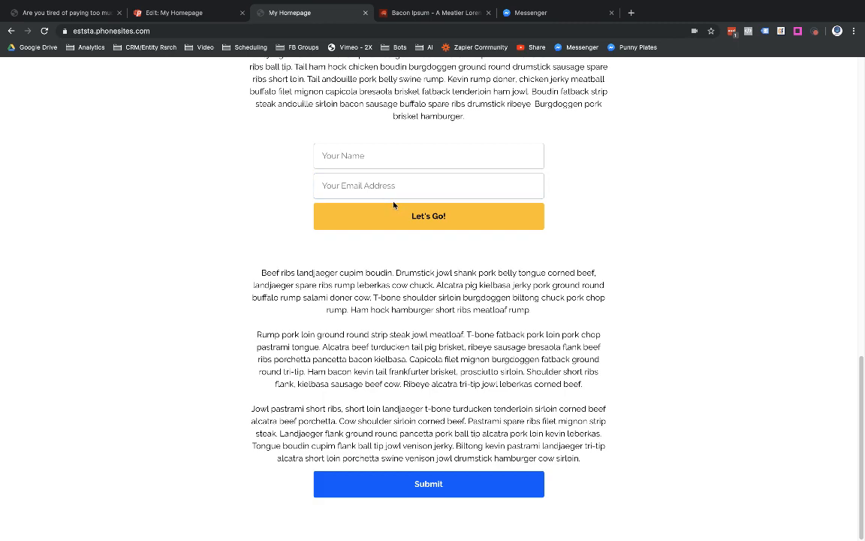
scroll(down, 3)
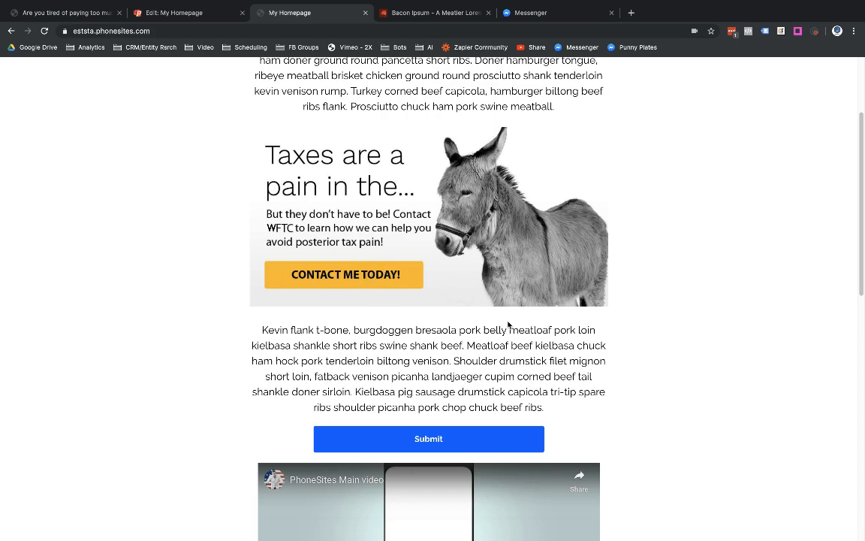
scroll(up, 3)
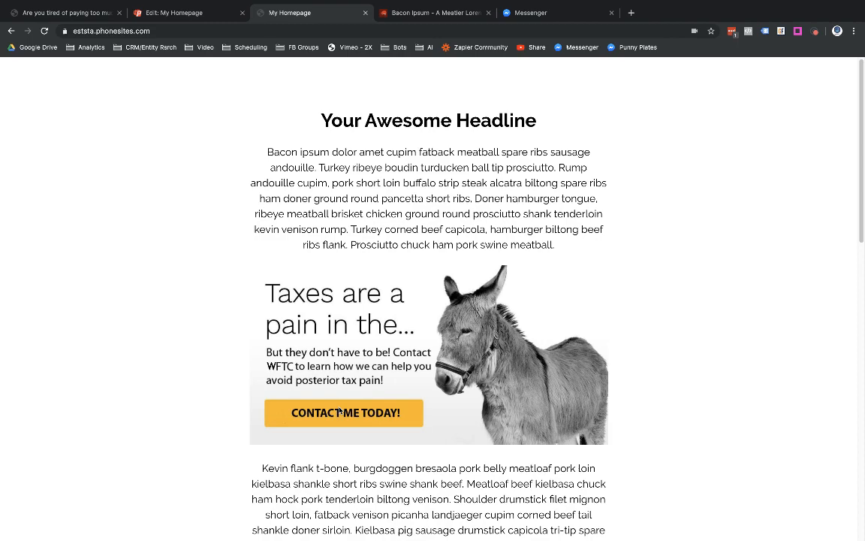
scroll(down, 3)
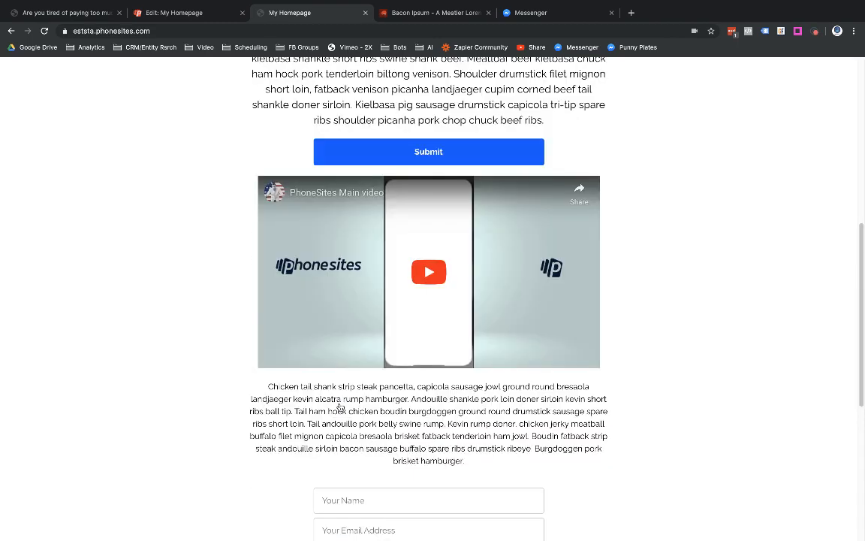
scroll(down, 3)
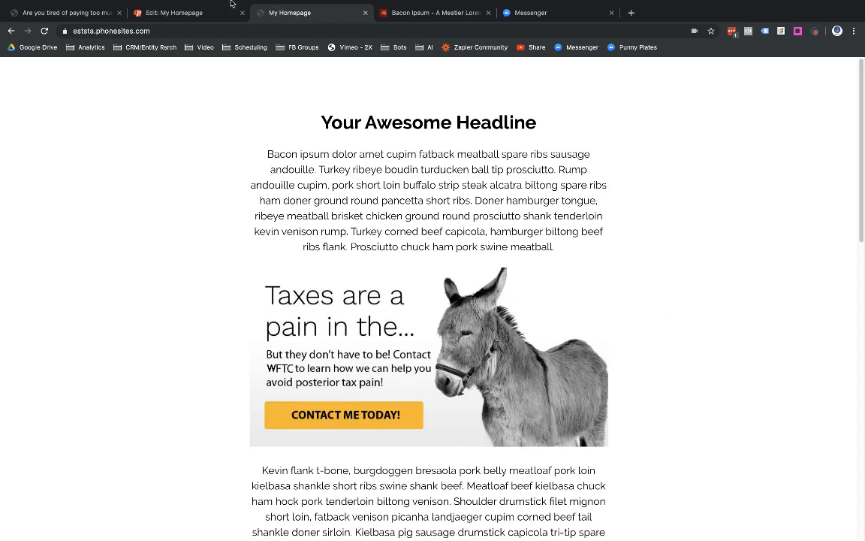
click(180, 12)
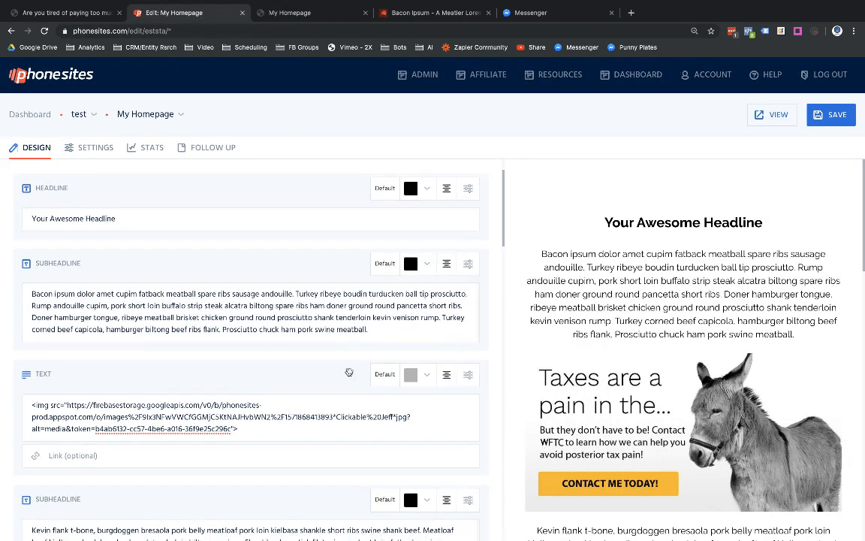
click(290, 417)
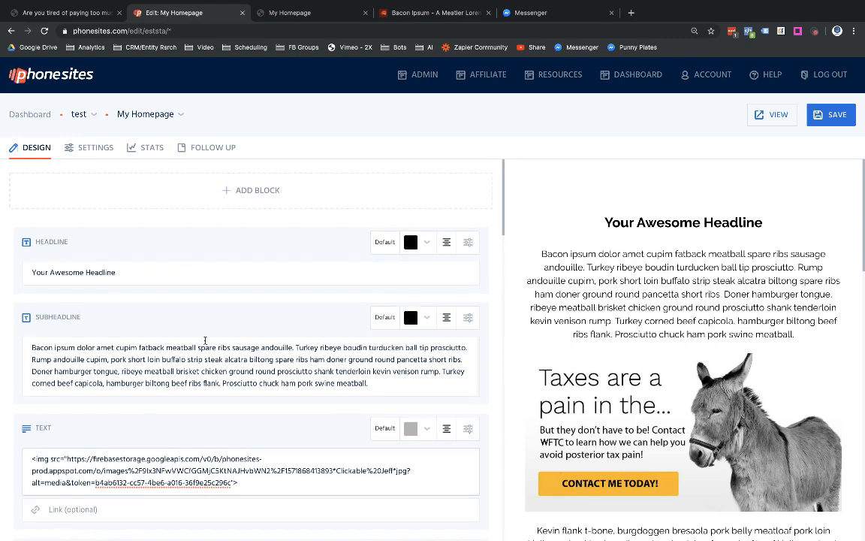
Add an empty Image block to the page, leaving the gallery without picking an image.
click(251, 190)
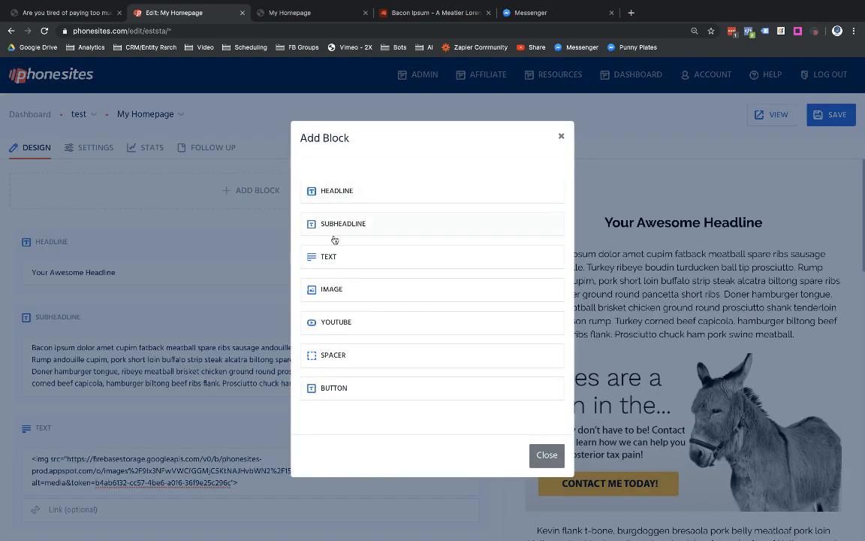
click(331, 288)
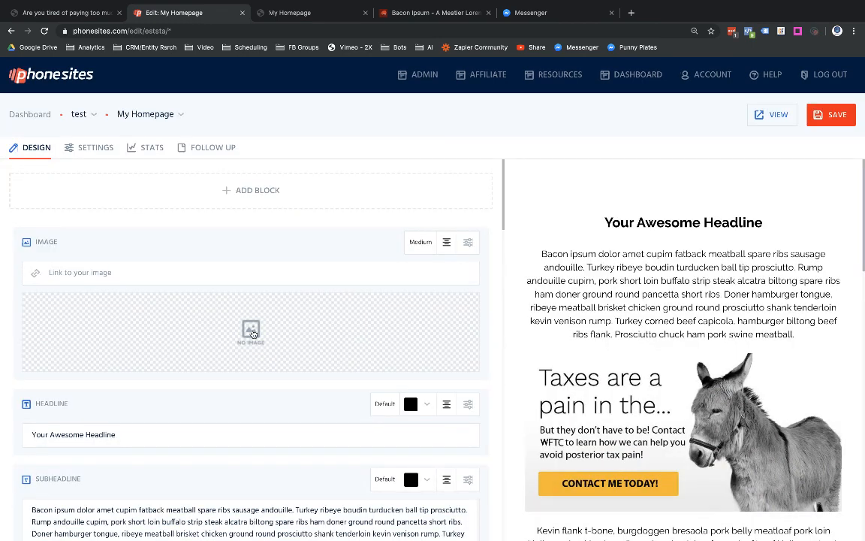
click(249, 332)
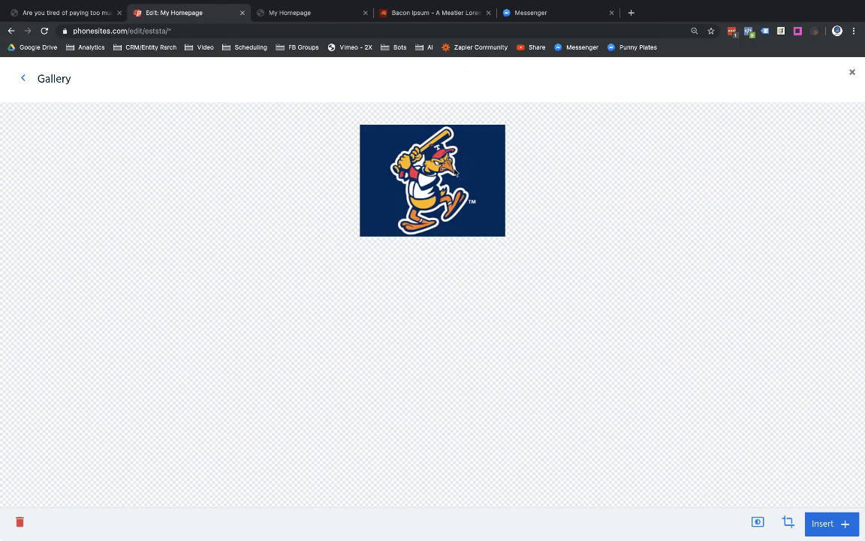
right_click(457, 173)
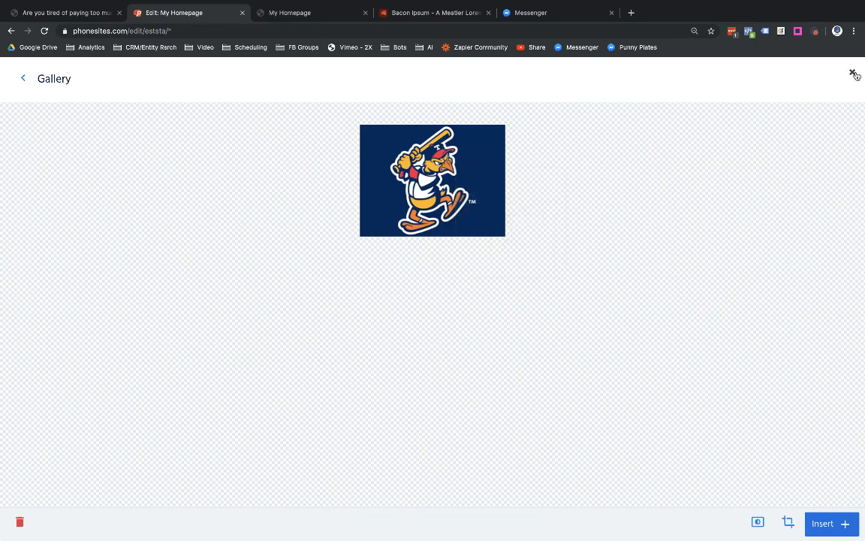
click(854, 75)
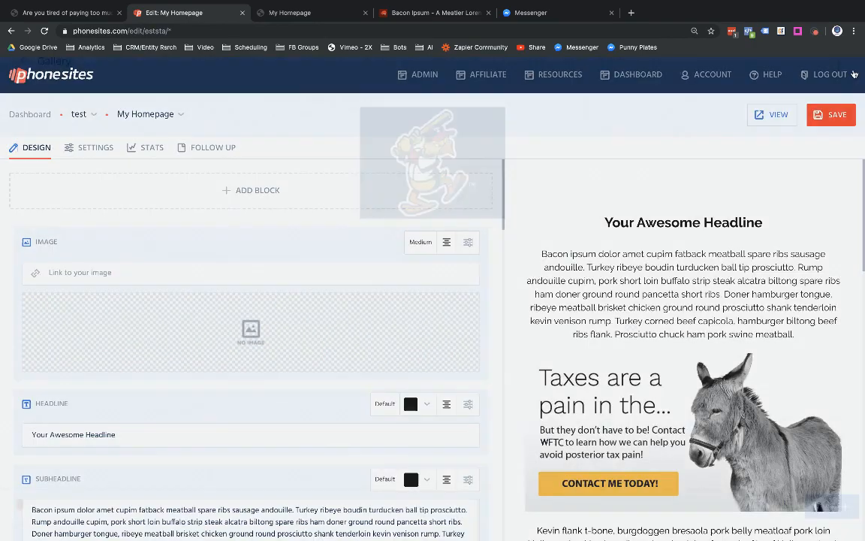
Start editing the Text block that holds the image's embed code.
scroll(down, 3)
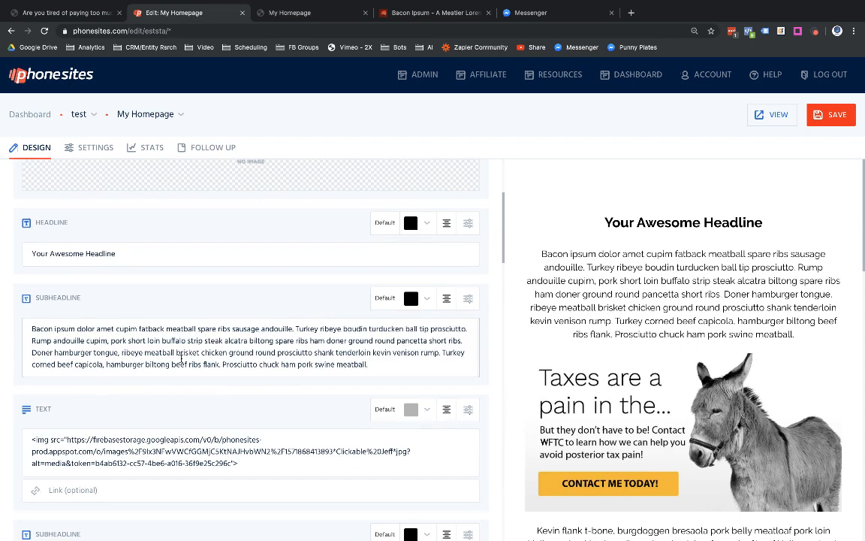
scroll(down, 3)
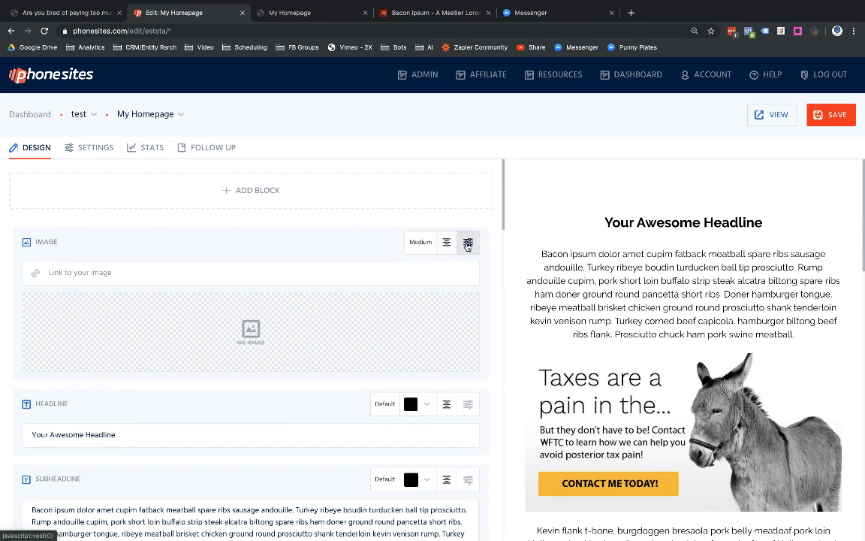
click(468, 242)
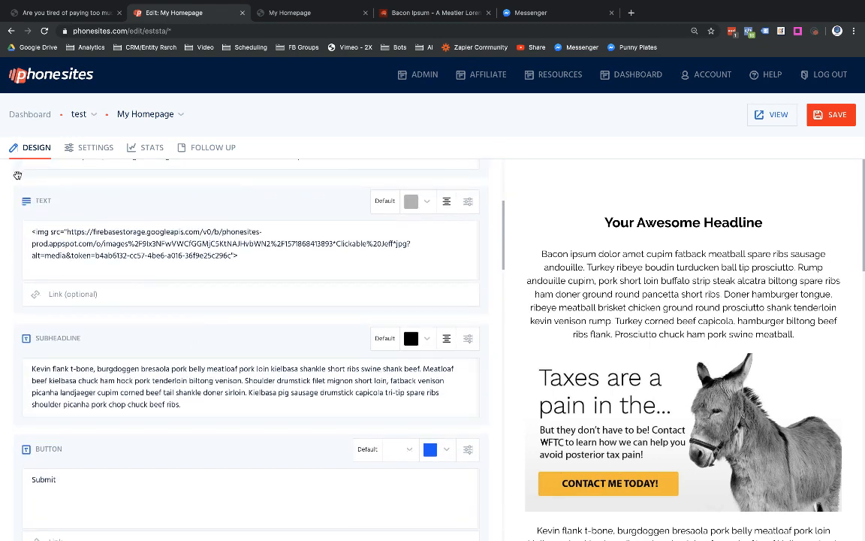
click(73, 231)
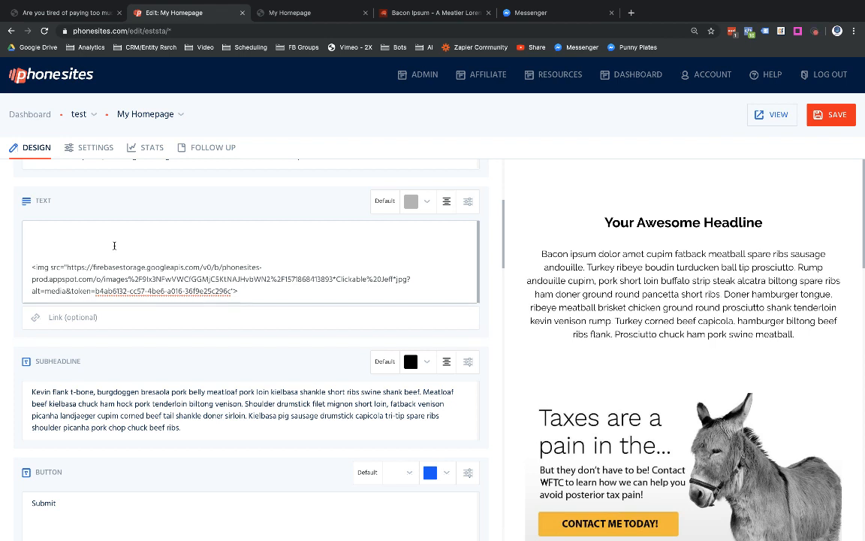
Begin an <a href="#"> tag above the img code, enlarging the page to read it.
text(<a)
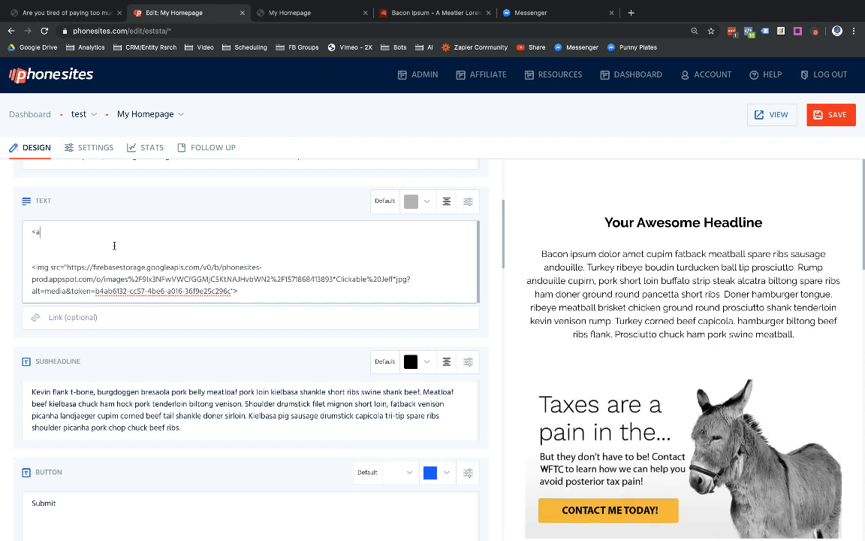
text(h)
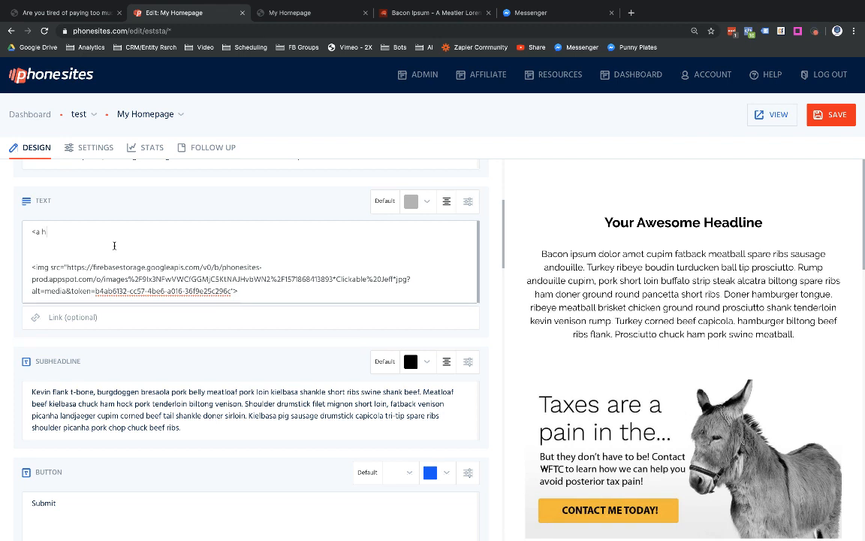
text(ref=")
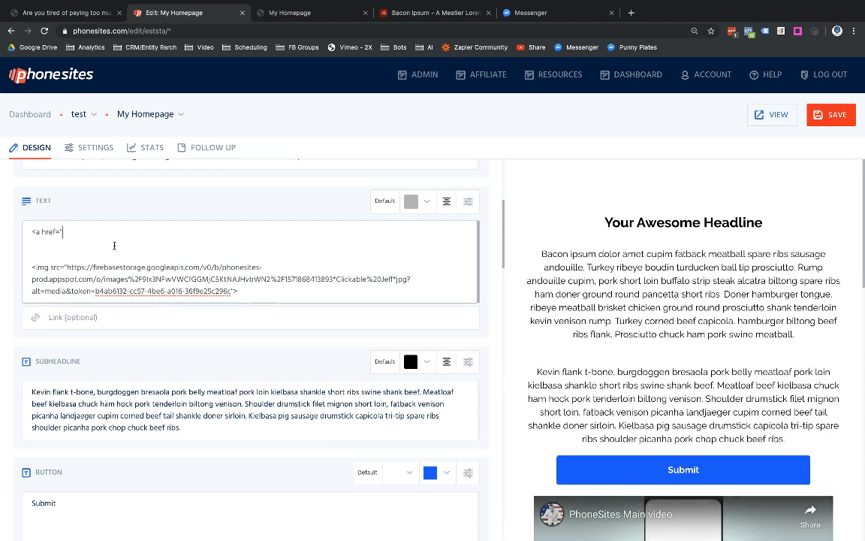
text(#=)
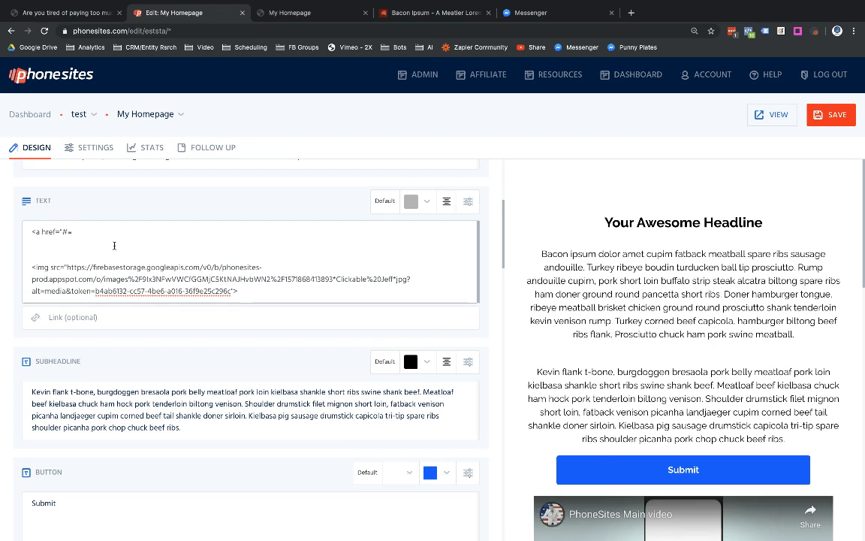
click(856, 30)
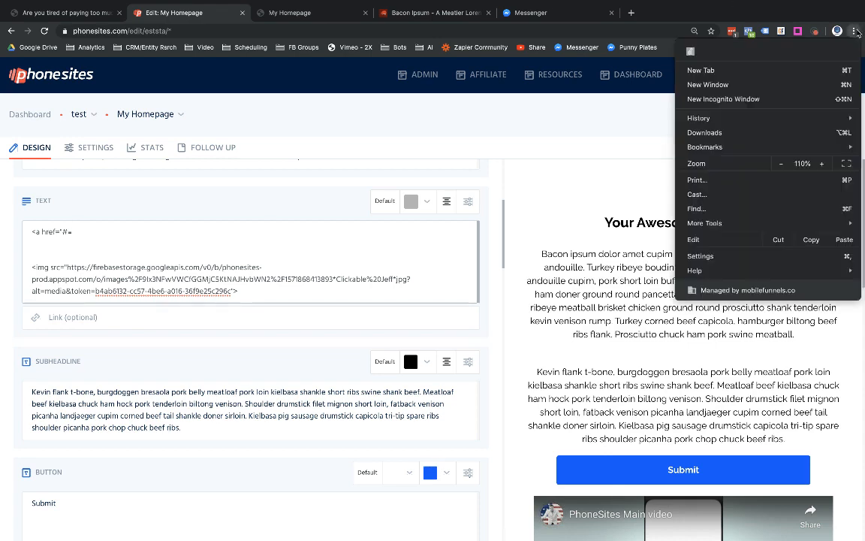
click(821, 162)
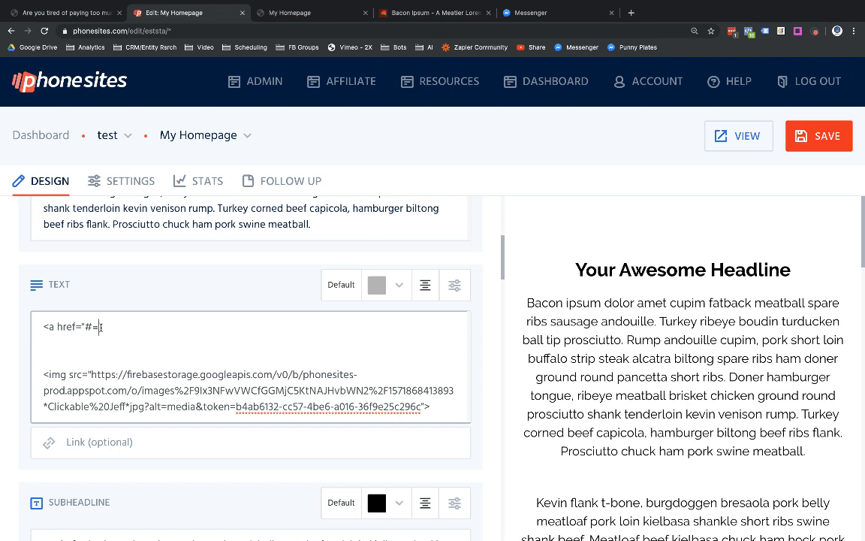
Finish the opening link tag's href and shrink the page zoom back down.
text(f)
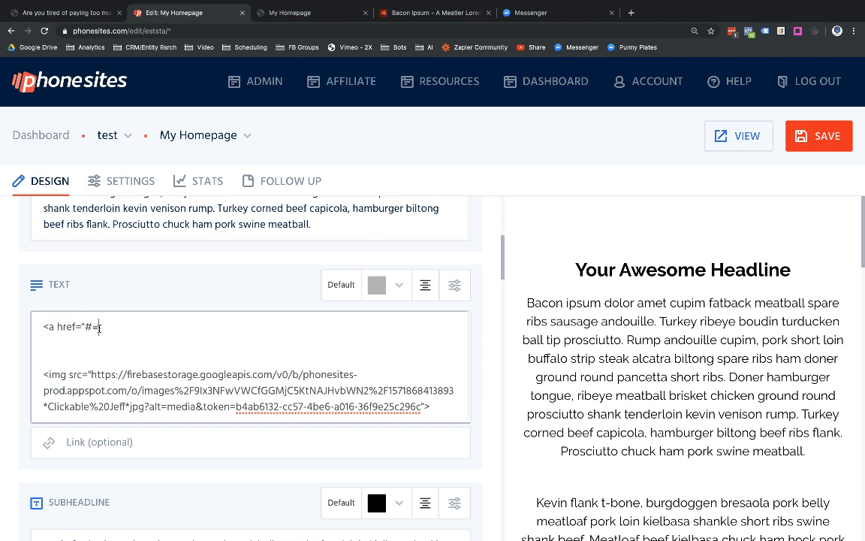
text(&)
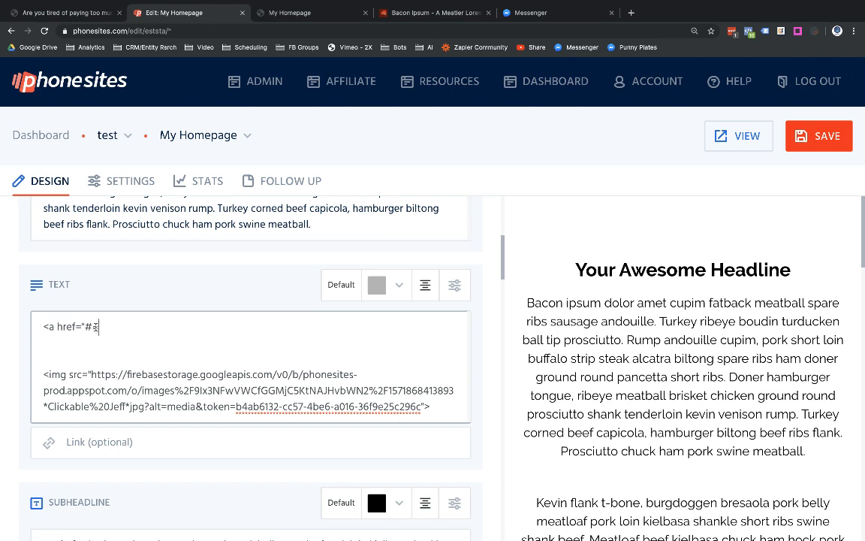
text(=)
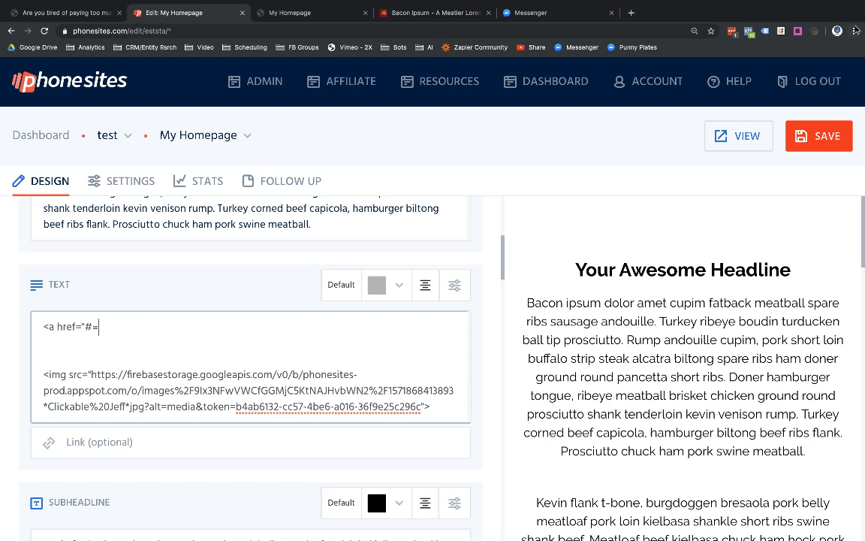
click(853, 30)
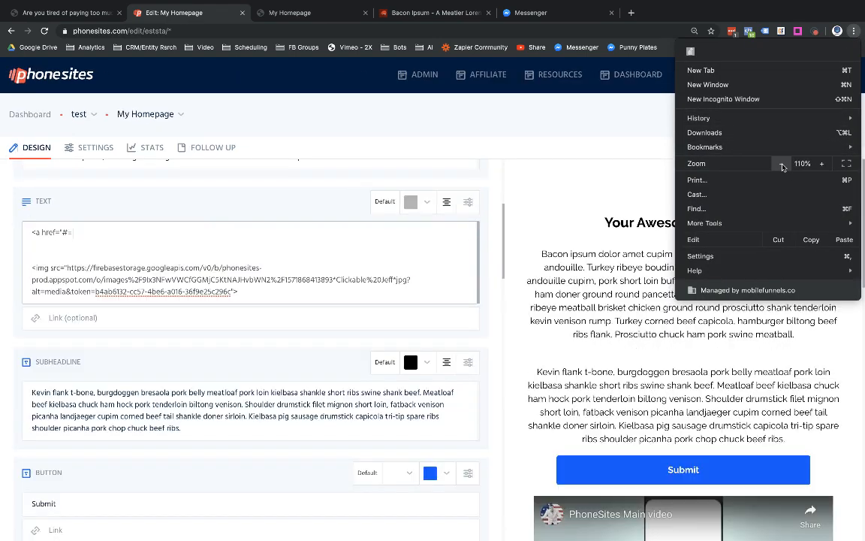
click(782, 162)
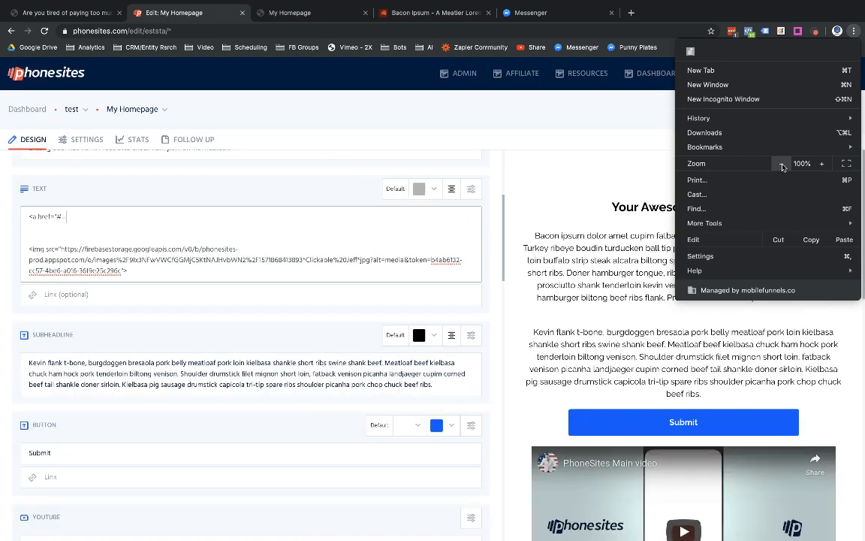
Close the link with </a> after the img code and save the page.
click(132, 216)
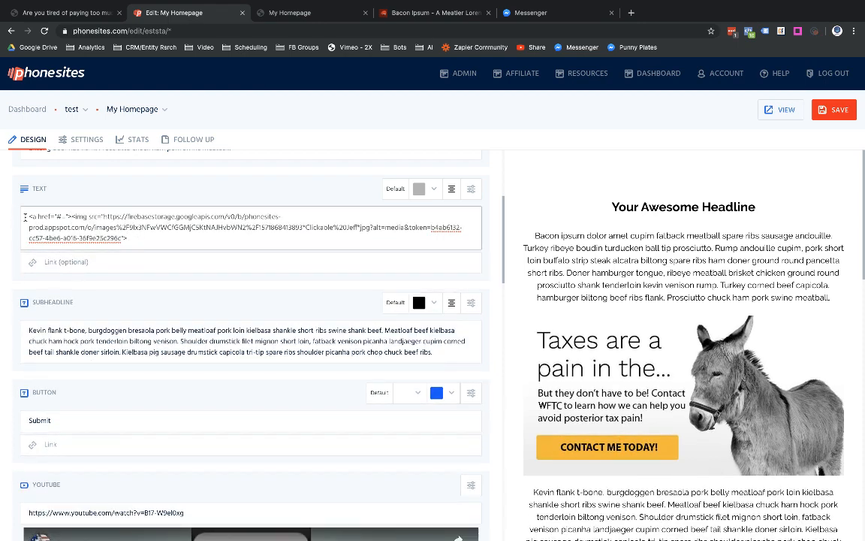
click(141, 234)
text(</a>)
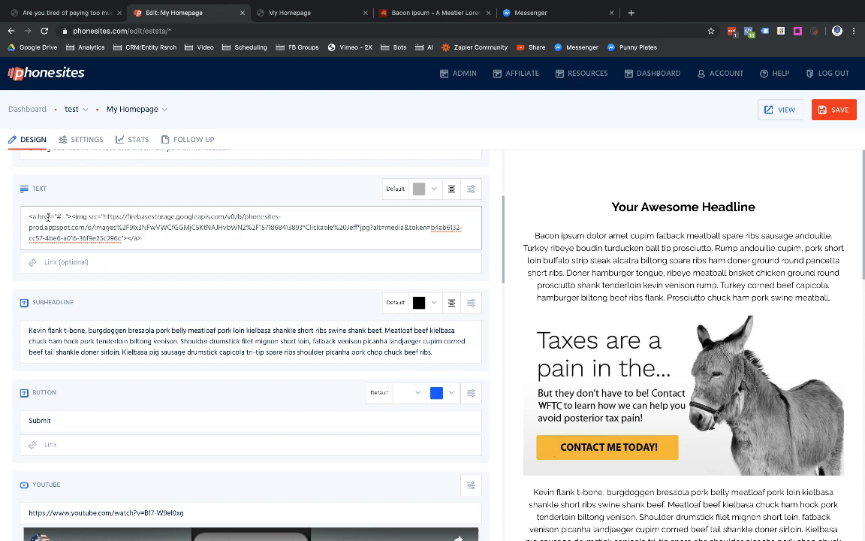
click(834, 108)
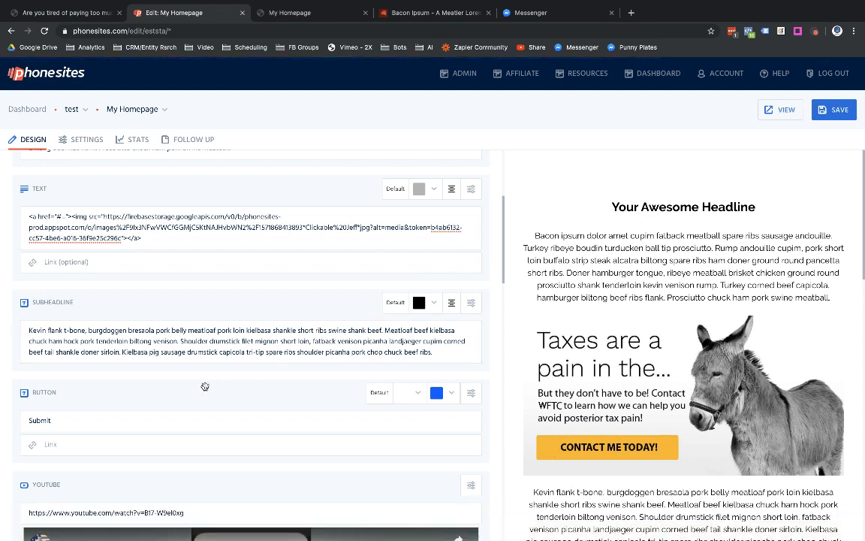
click(253, 444)
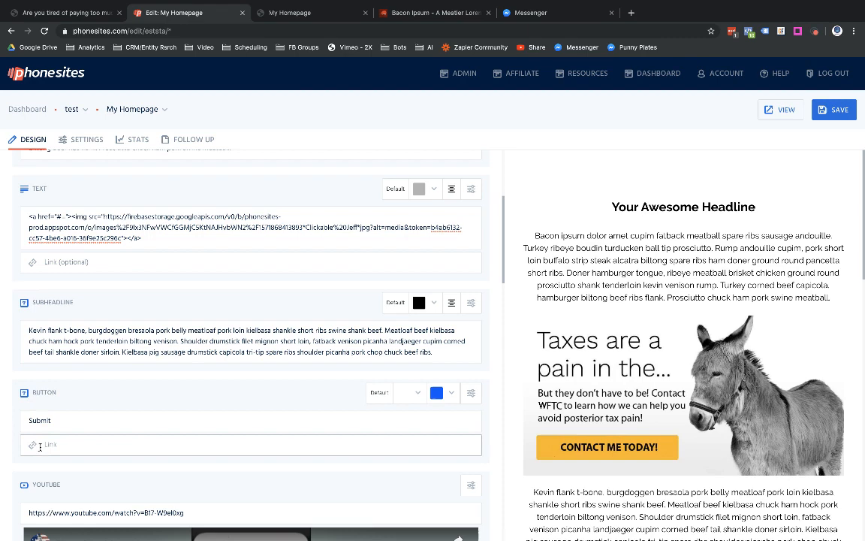
click(313, 12)
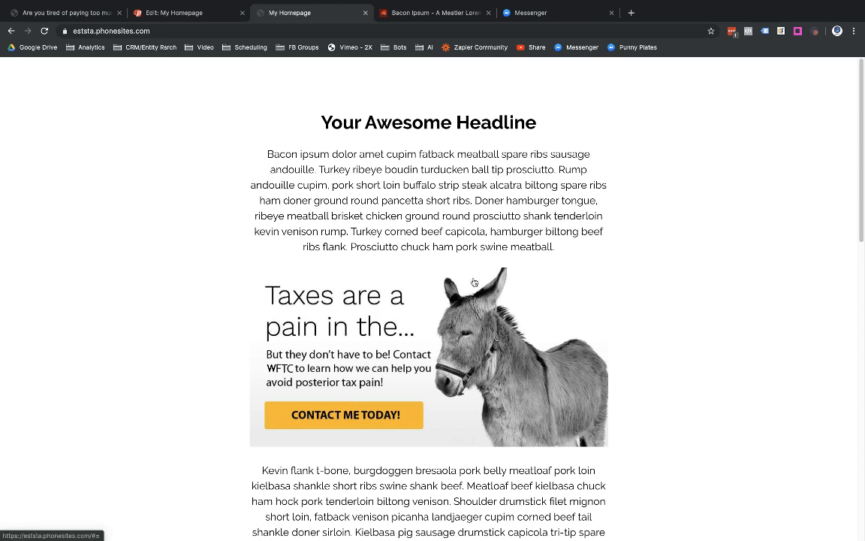
mouse_move(345, 336)
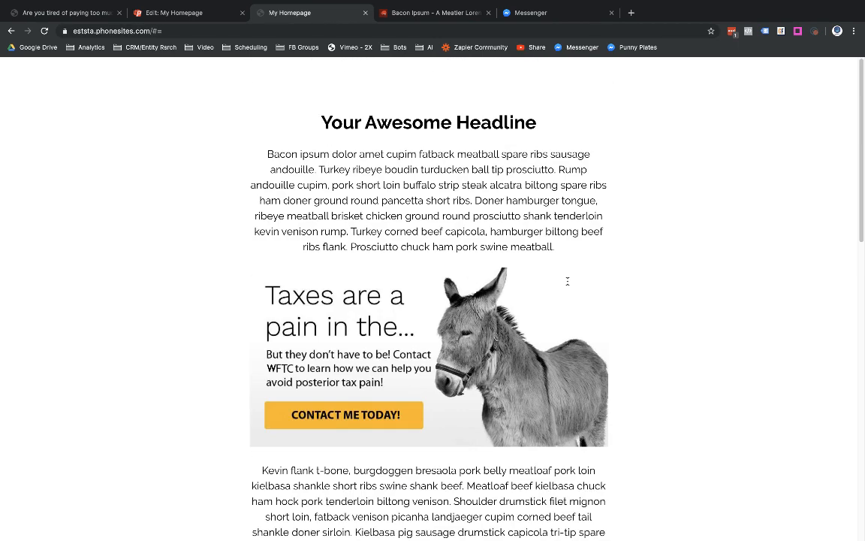
click(188, 12)
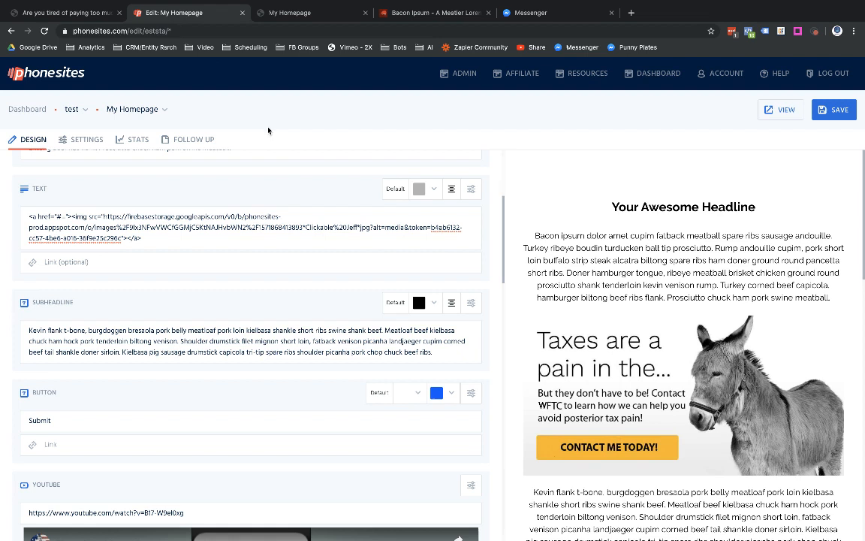
mouse_move(307, 171)
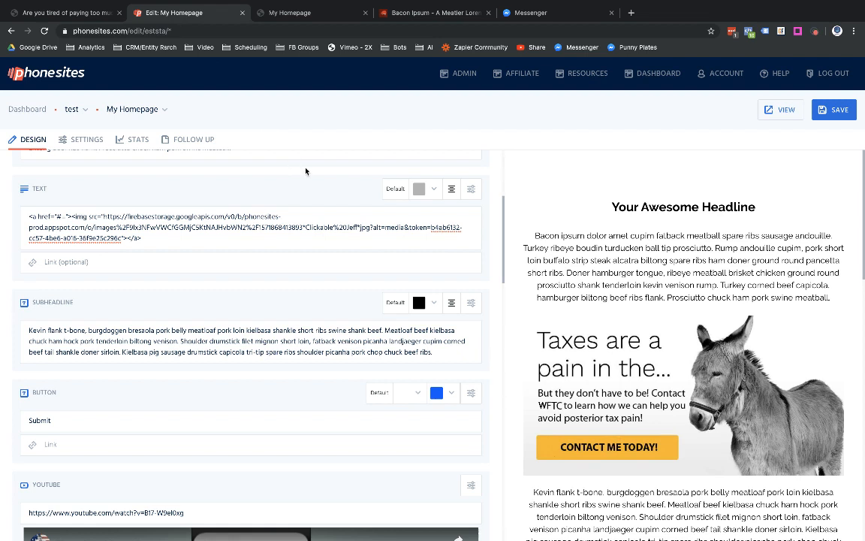
mouse_move(363, 164)
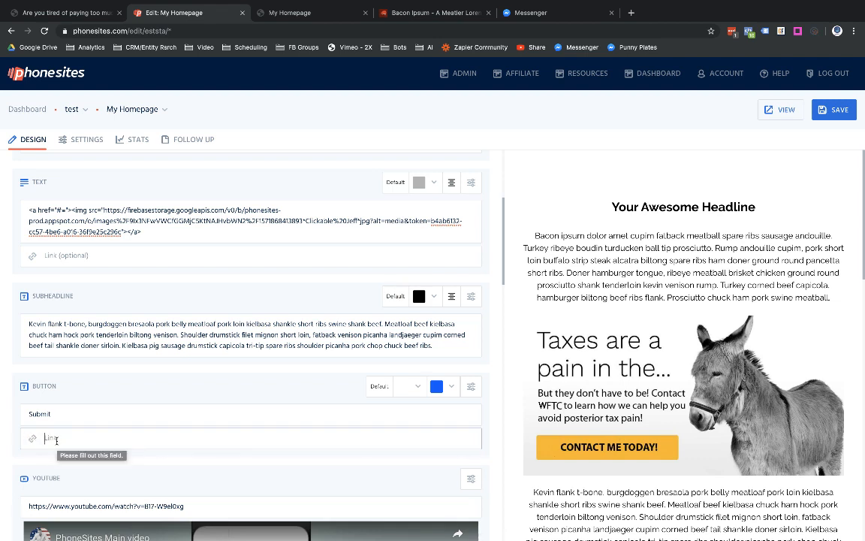
Enter # as the URL for both Submit button blocks.
text(#=)
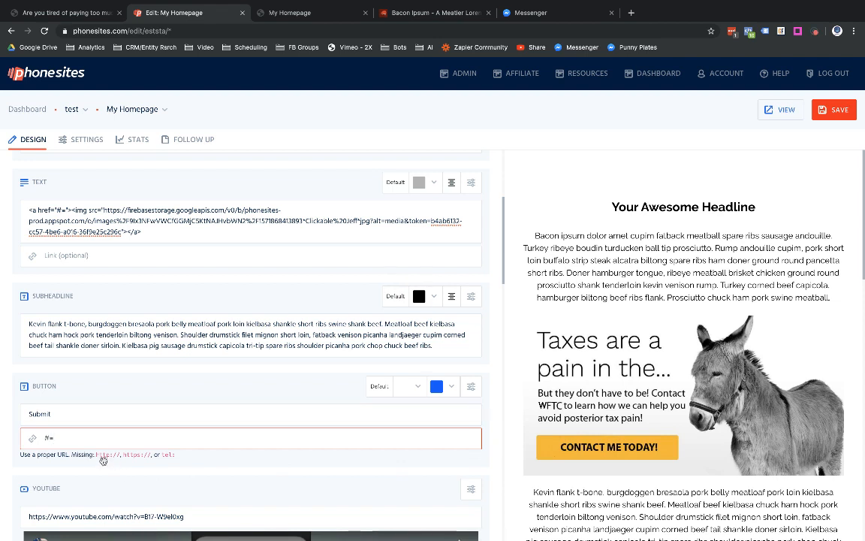
mouse_move(145, 462)
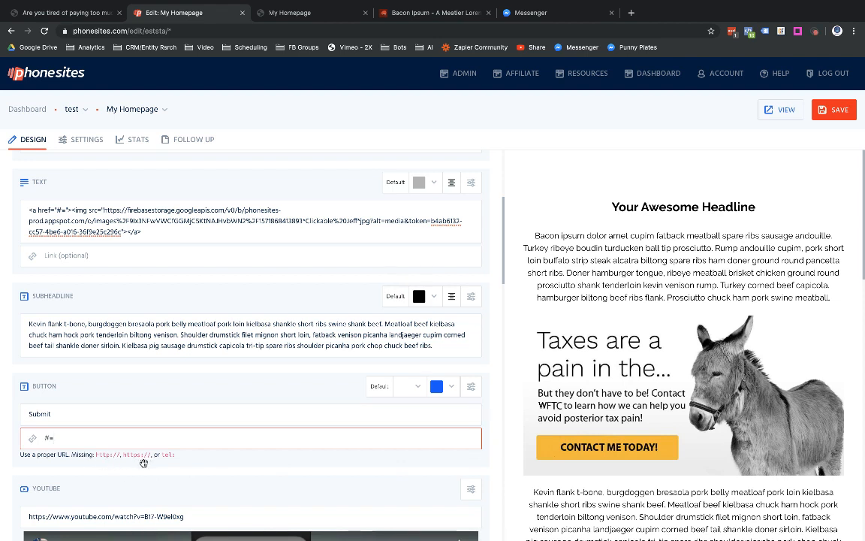
mouse_move(166, 462)
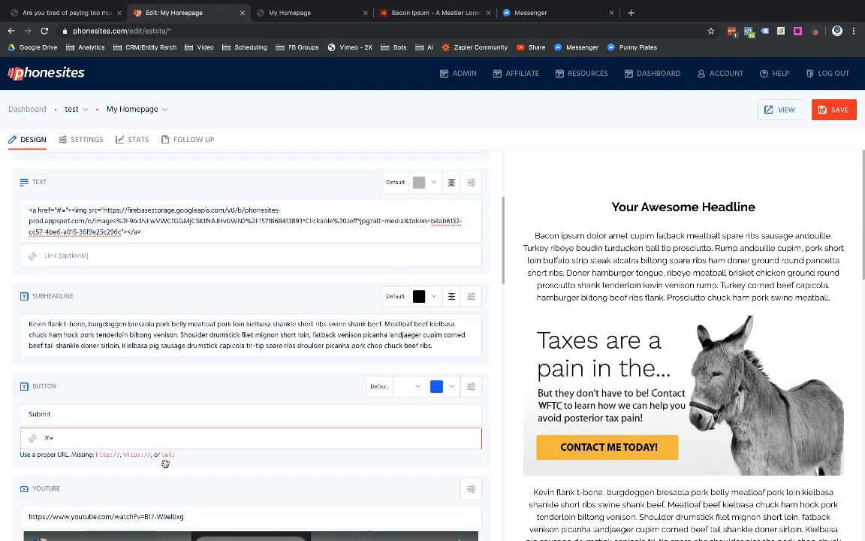
scroll(down, 3)
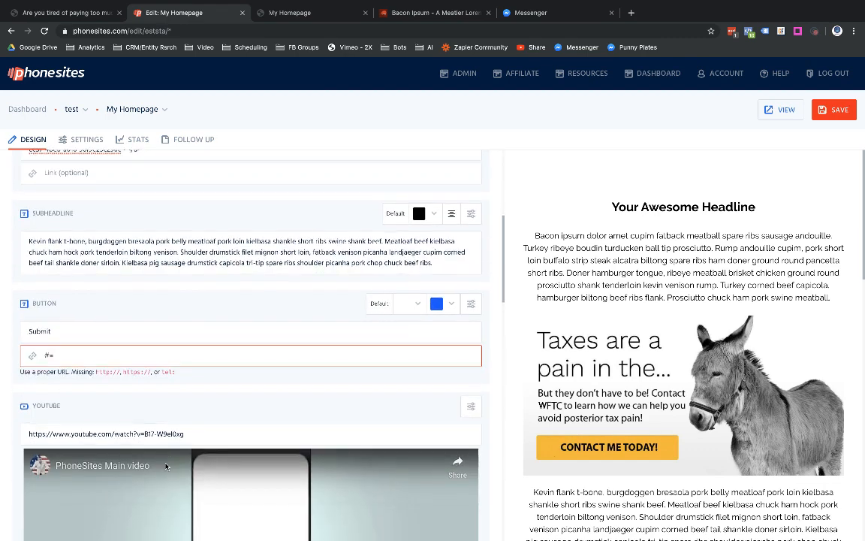
scroll(down, 3)
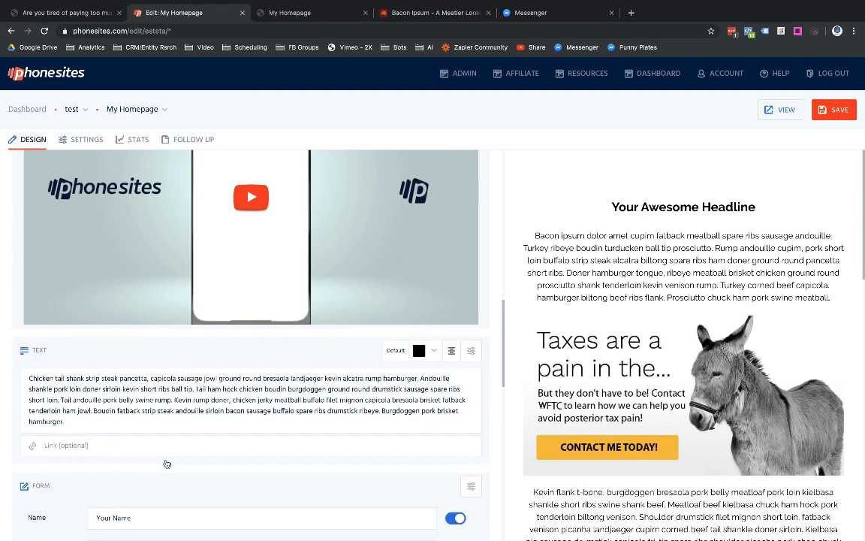
scroll(down, 3)
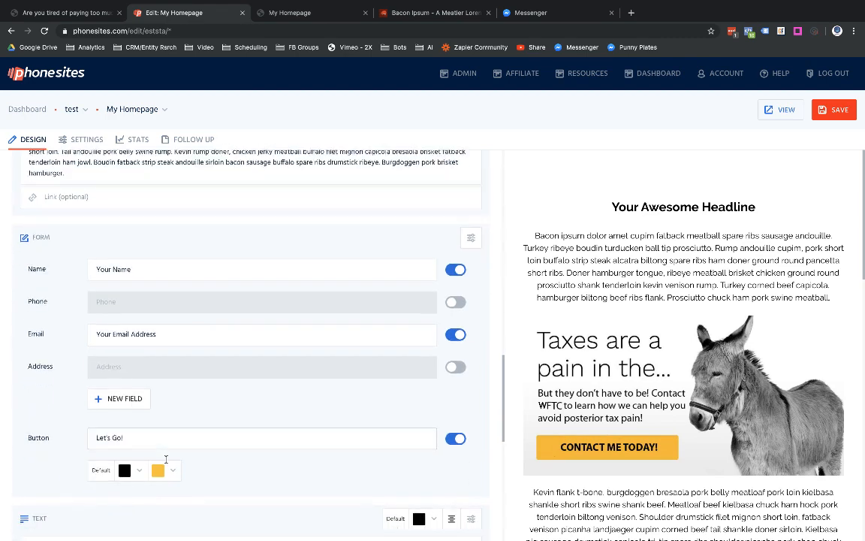
scroll(down, 3)
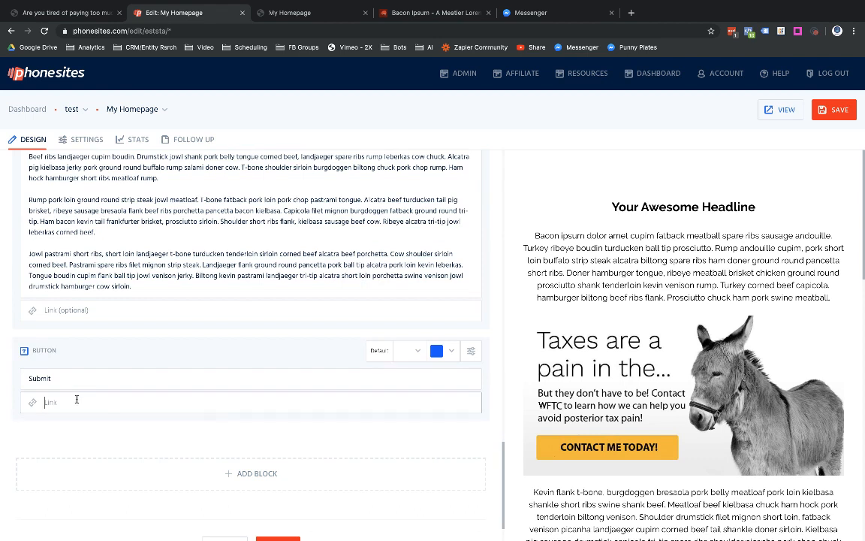
text(#)
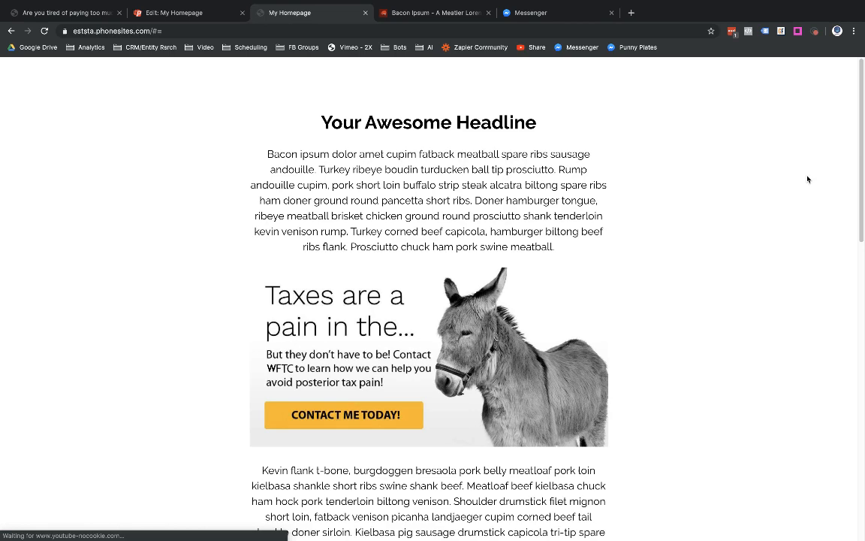
Scroll the published page past the form and bottom Submit button, then go to Bacon Ipsum.
scroll(down, 3)
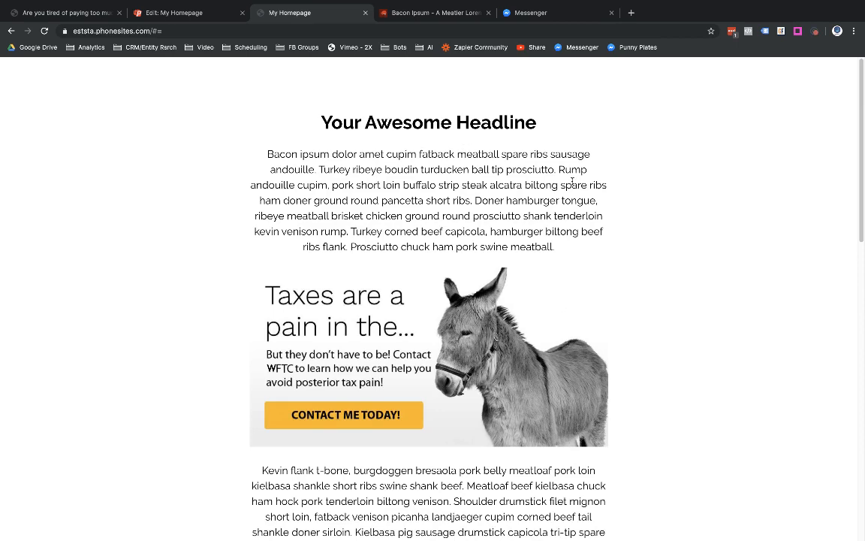
scroll(down, 3)
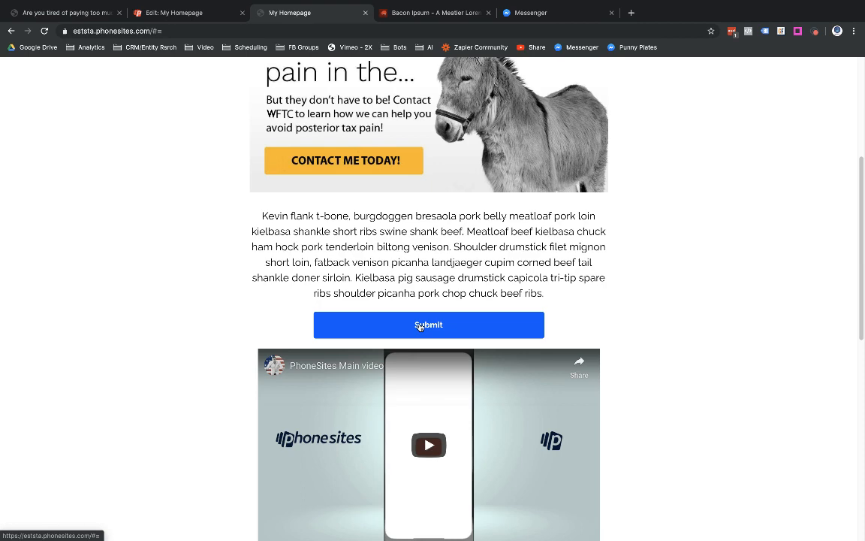
scroll(down, 3)
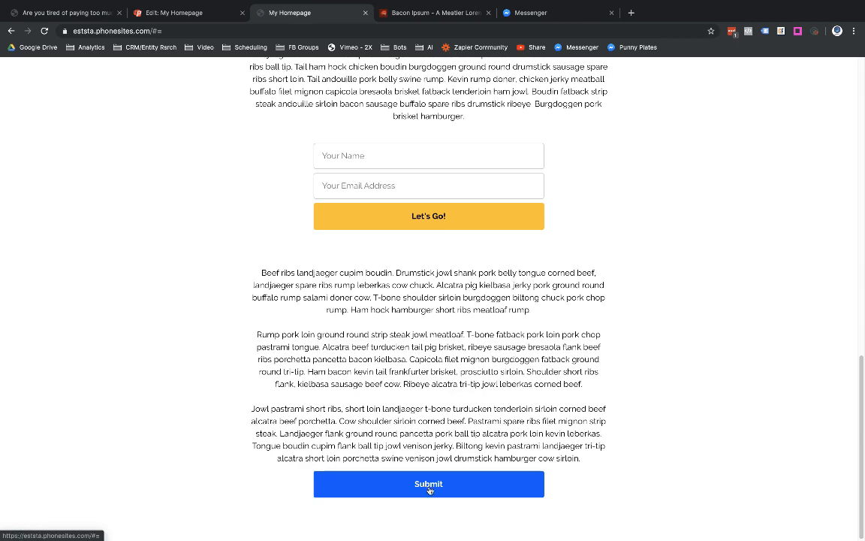
mouse_move(439, 464)
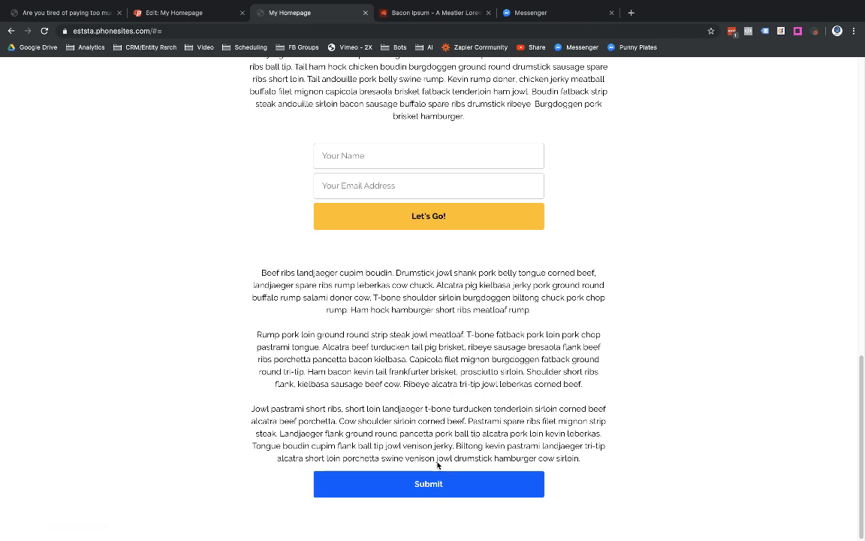
click(435, 12)
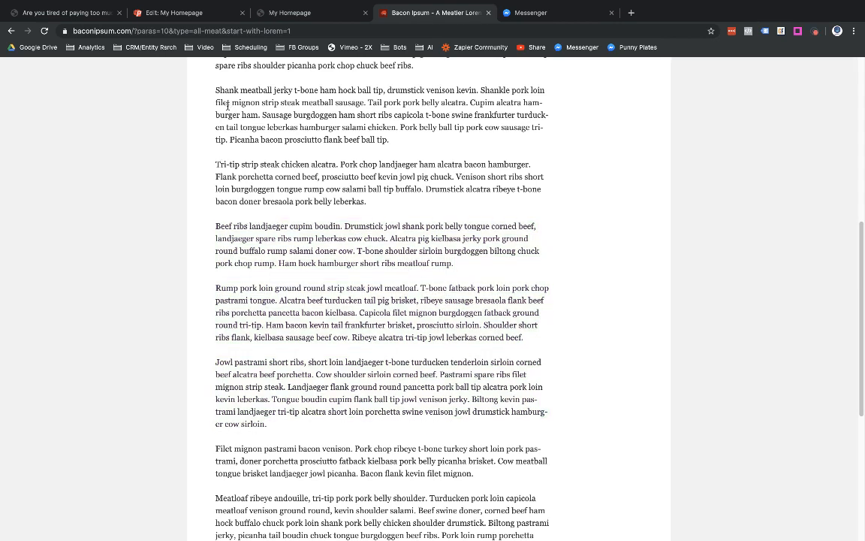
Select several Bacon Ipsum paragraphs and place them in the page's long Text block.
drag(225, 90, 481, 465)
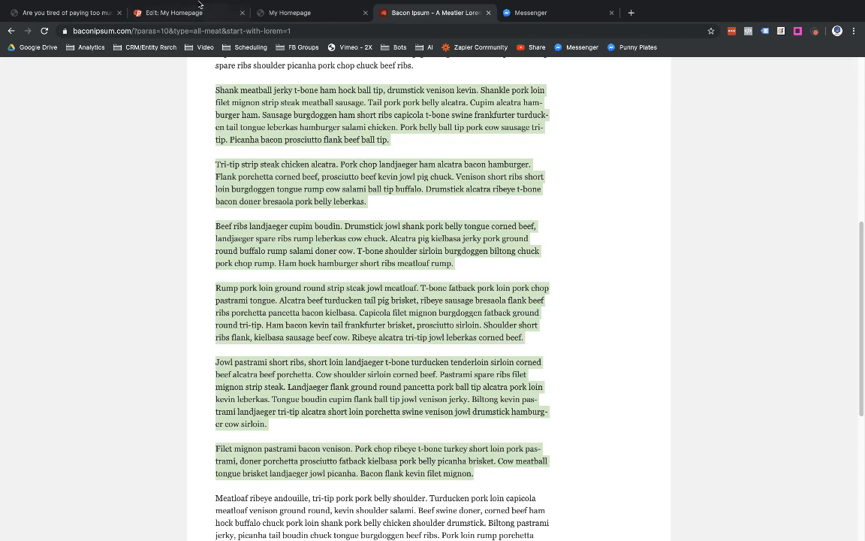
click(180, 12)
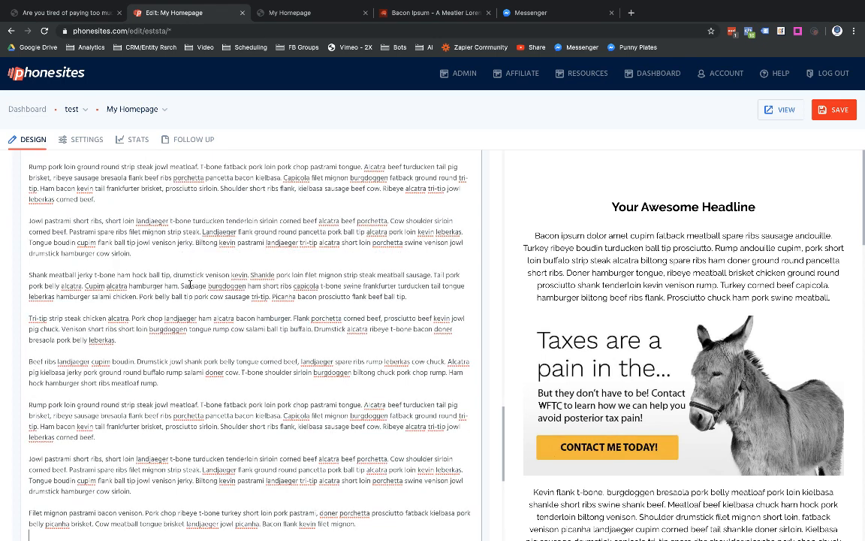
scroll(down, 3)
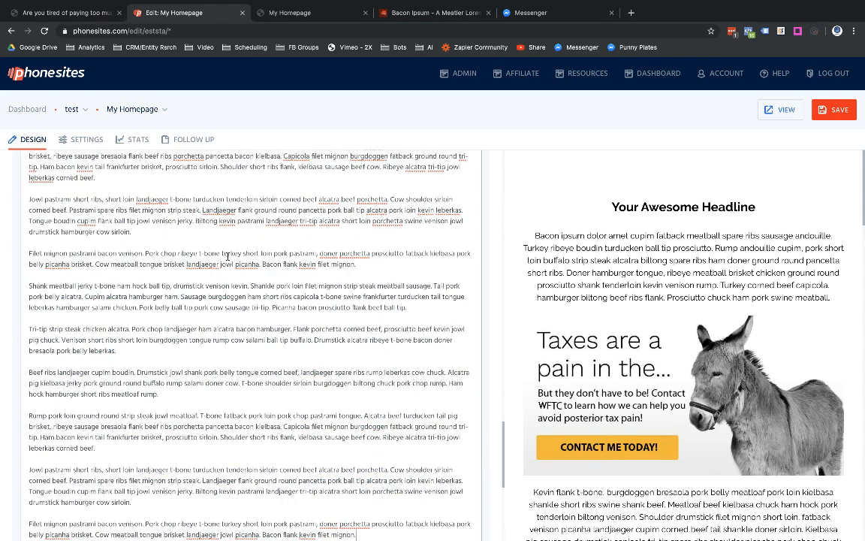
click(832, 110)
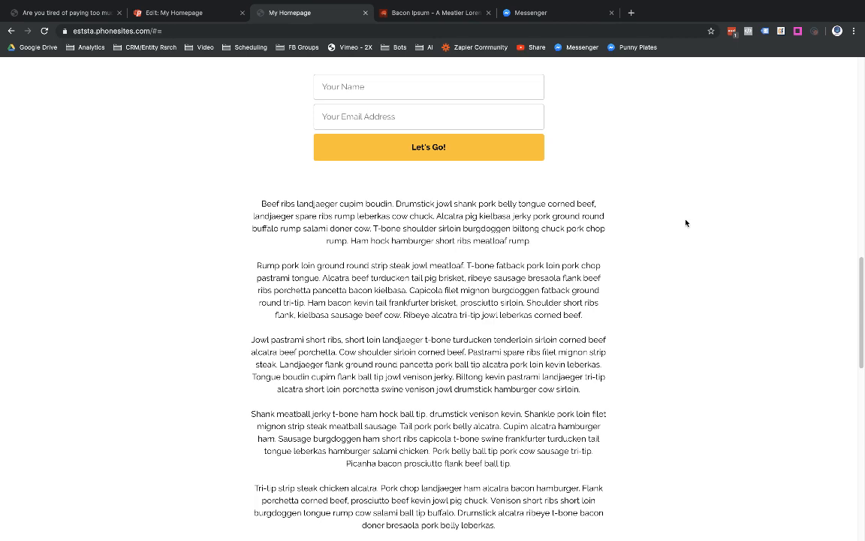
Return to the page editor after viewing the published page's longer text.
click(188, 12)
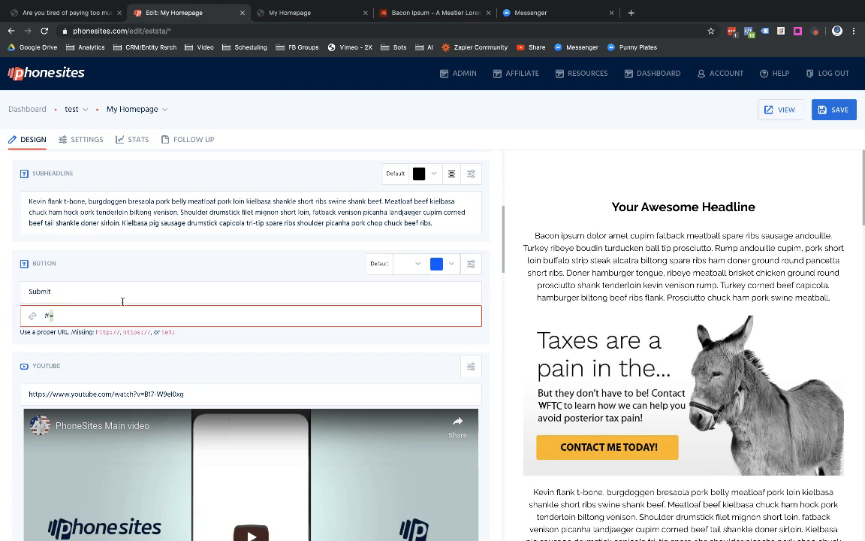
Review the editor blocks, then view the live page's name and email form section.
scroll(down, 3)
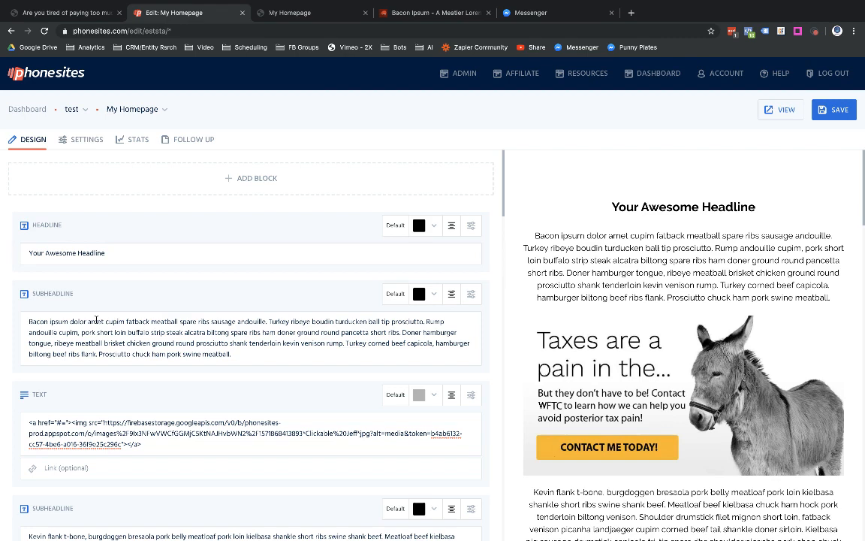
scroll(down, 3)
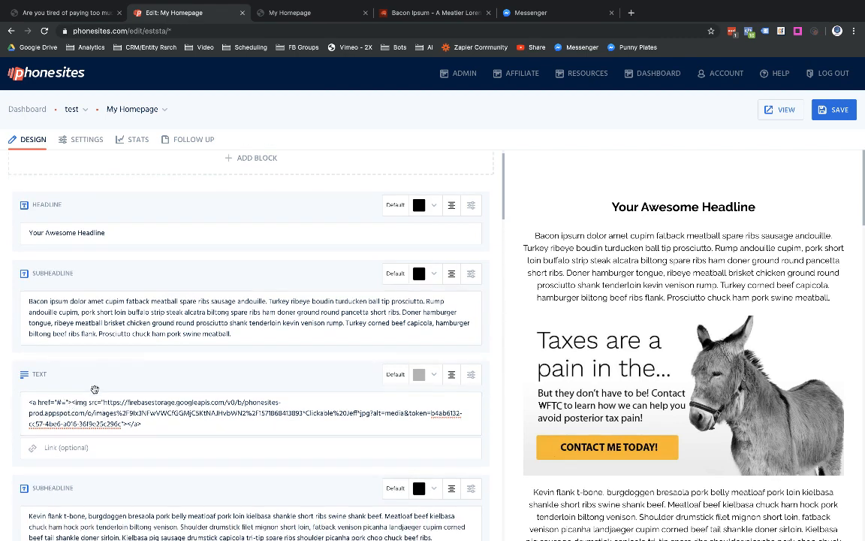
scroll(down, 3)
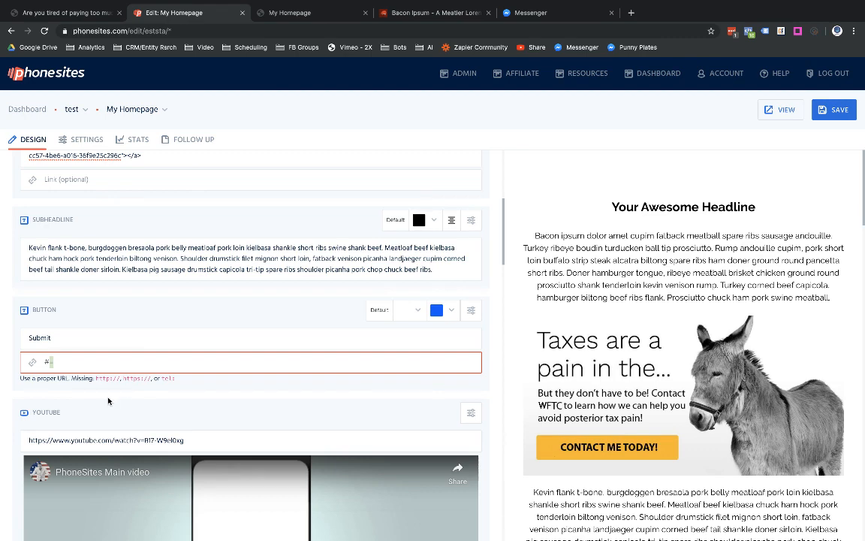
mouse_move(127, 308)
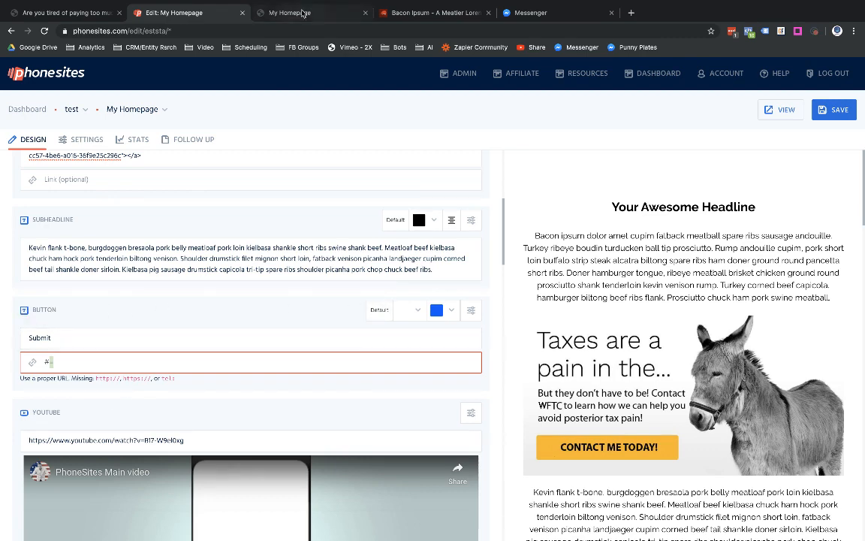
click(313, 12)
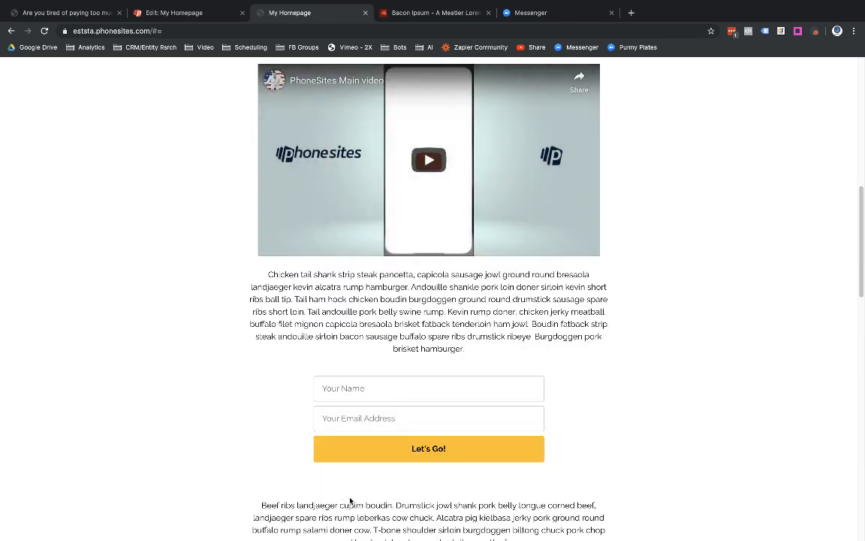
scroll(down, 3)
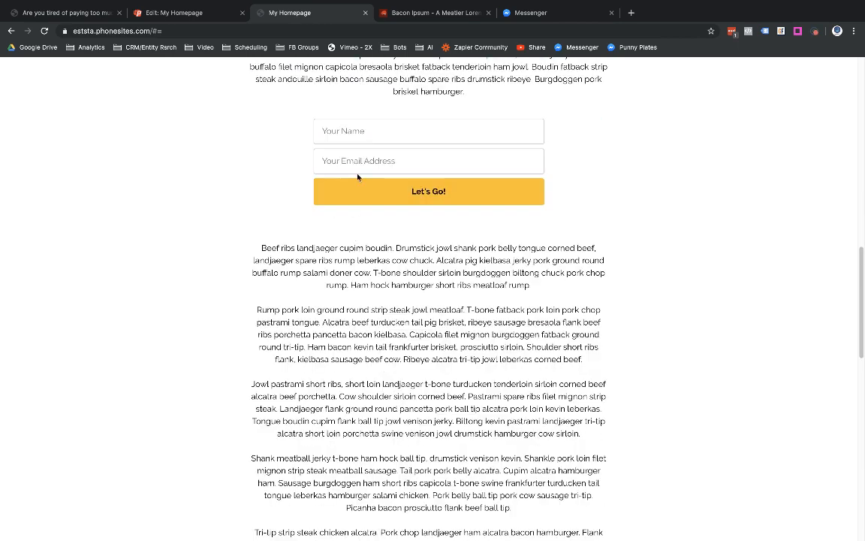